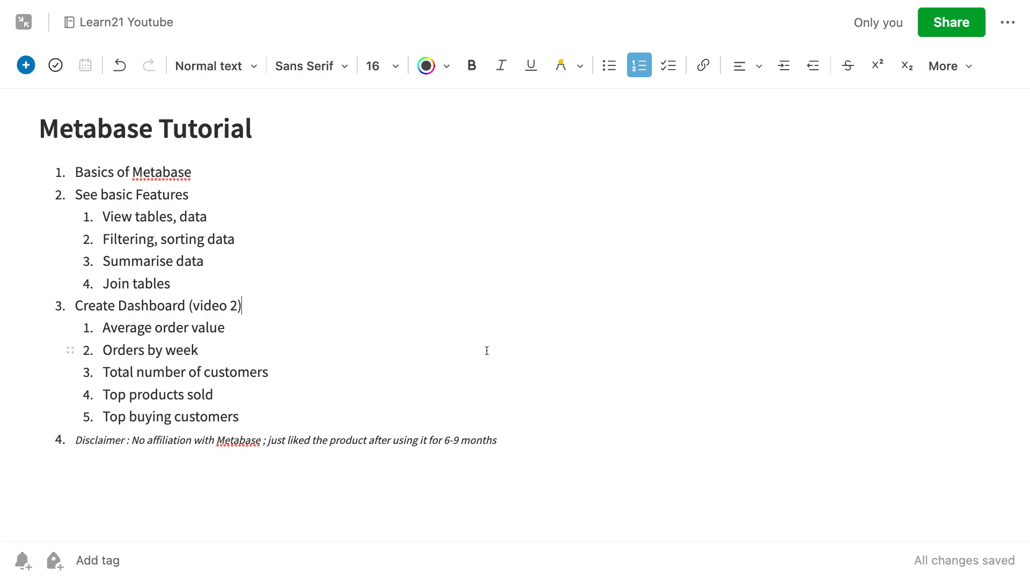
Append '-data visualisation' to the first Evernote item, making it 'Basics of Metabase -data visualisation'
text(-da)
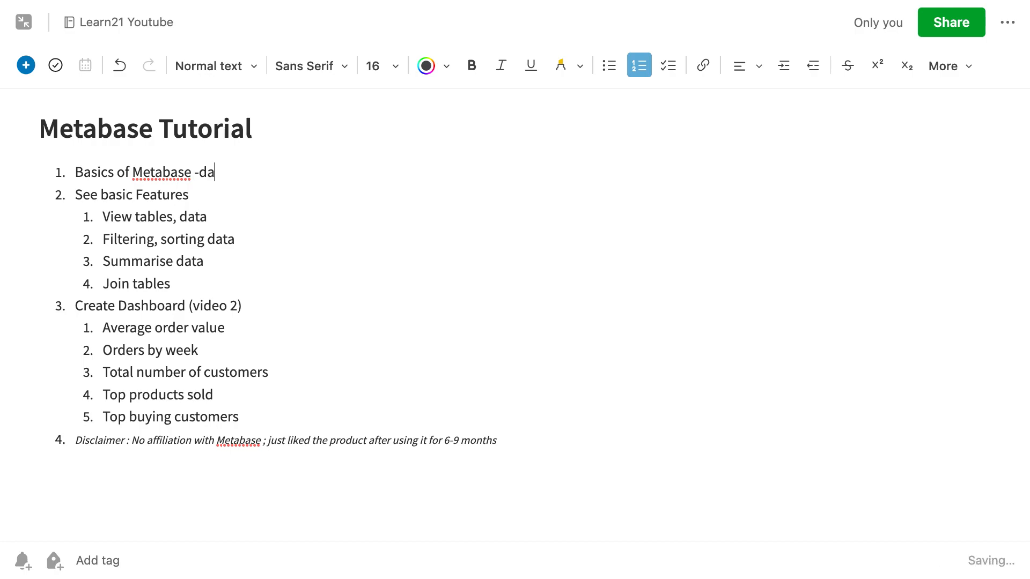
text(ta visualisa)
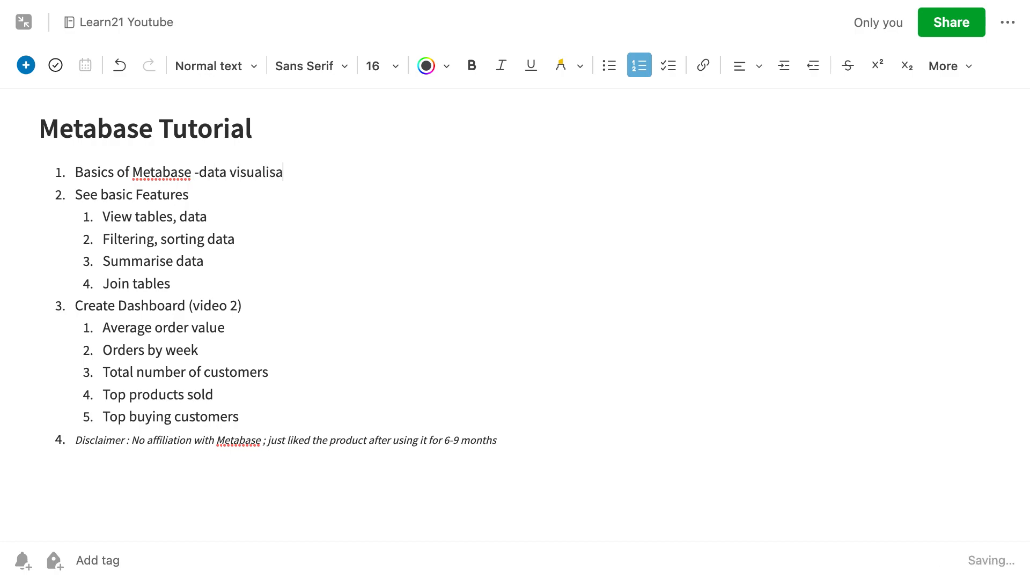
text(tion)
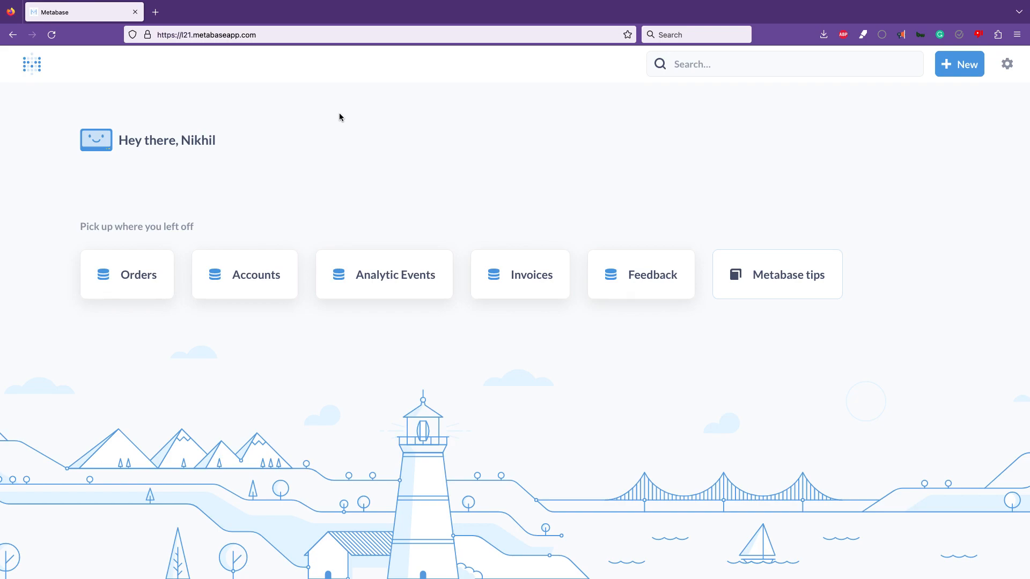
mouse_move(184, 251)
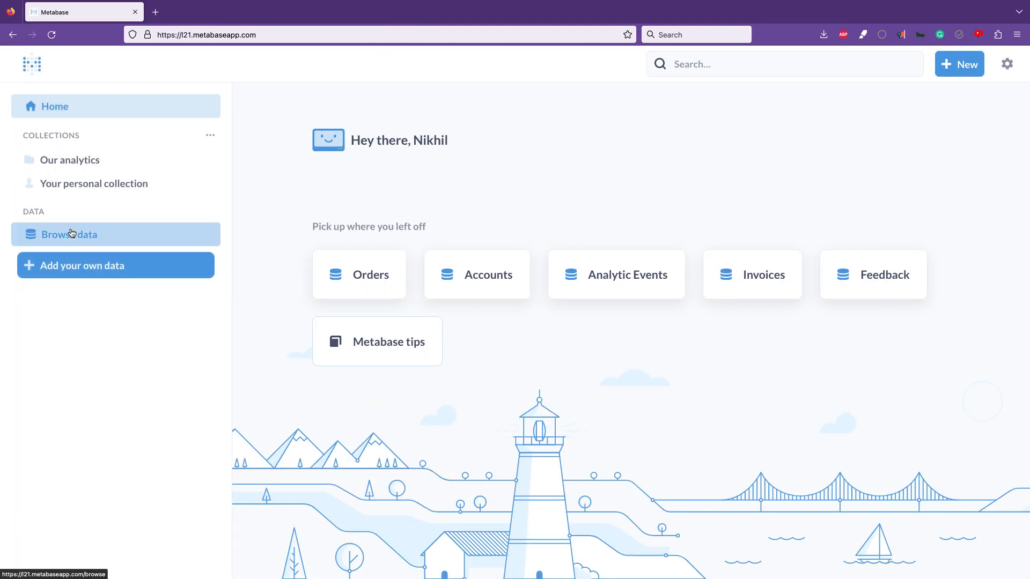
Browse data and open the Sample Database table list
click(68, 235)
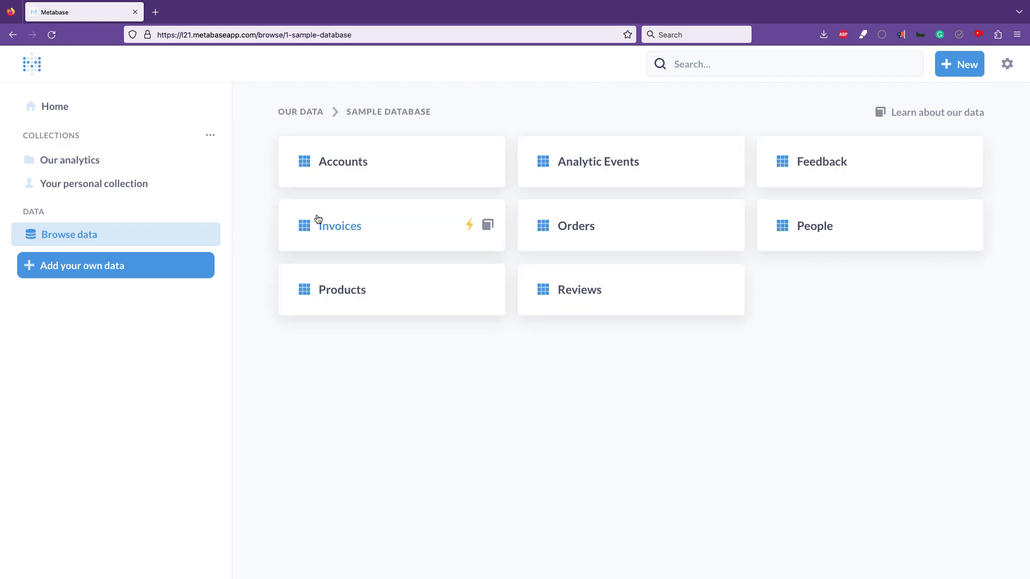
mouse_move(340, 226)
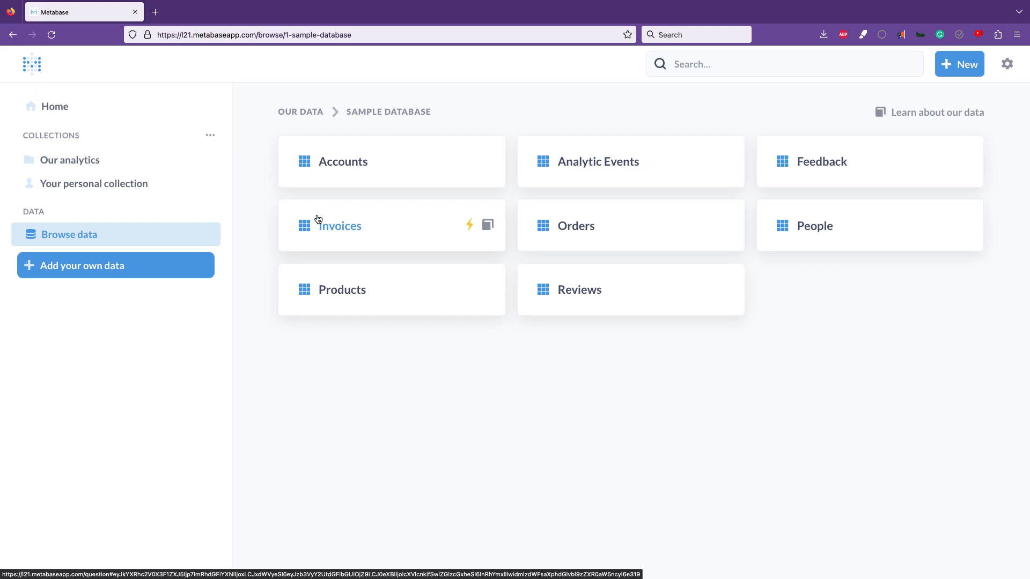
mouse_move(214, 162)
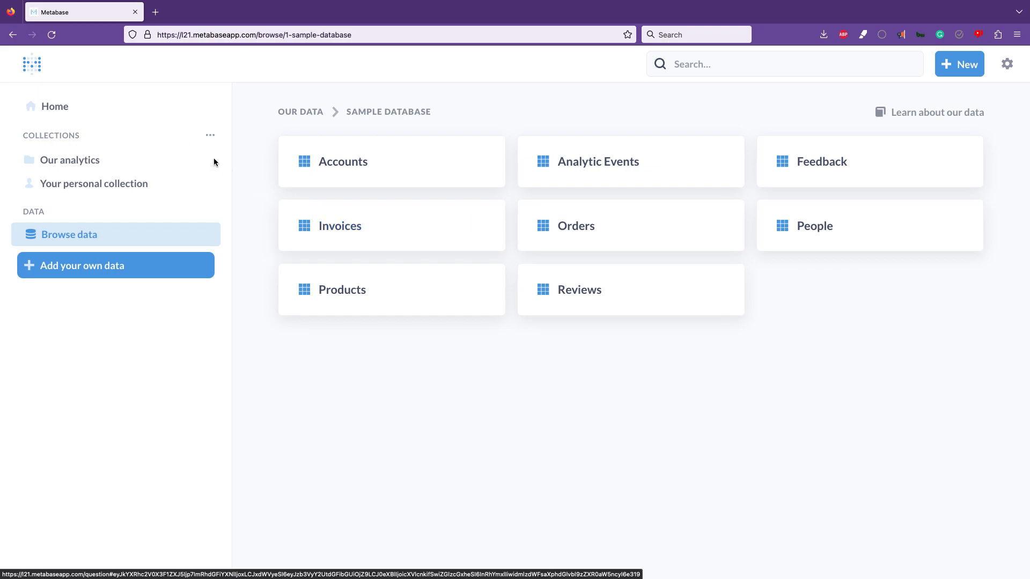
mouse_move(1006, 64)
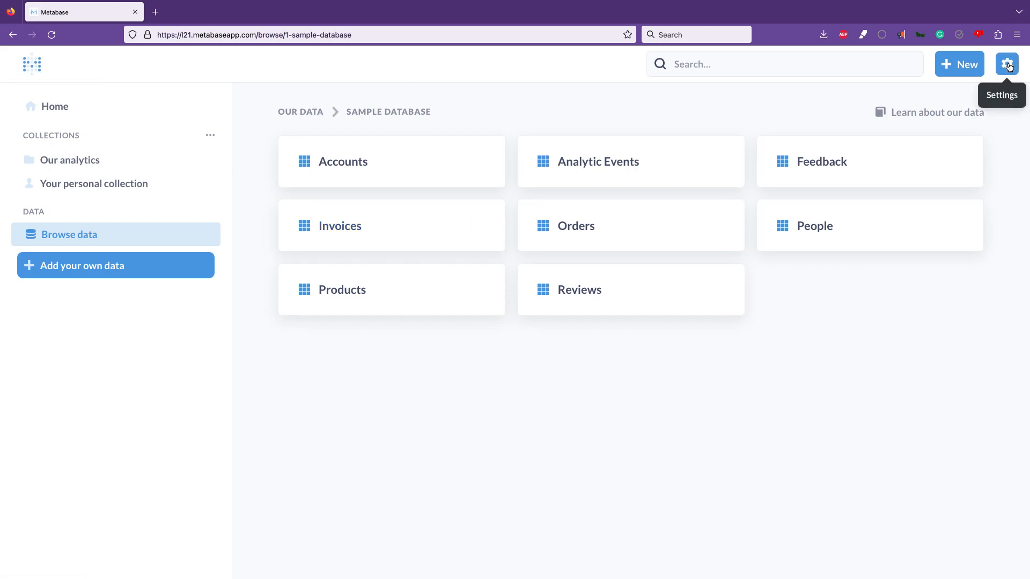
click(1006, 64)
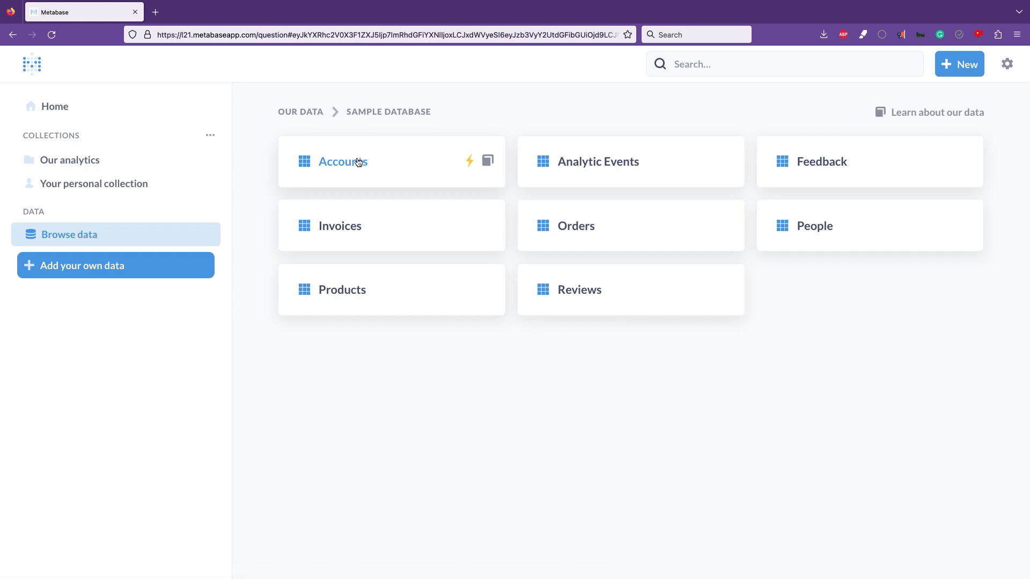
click(344, 162)
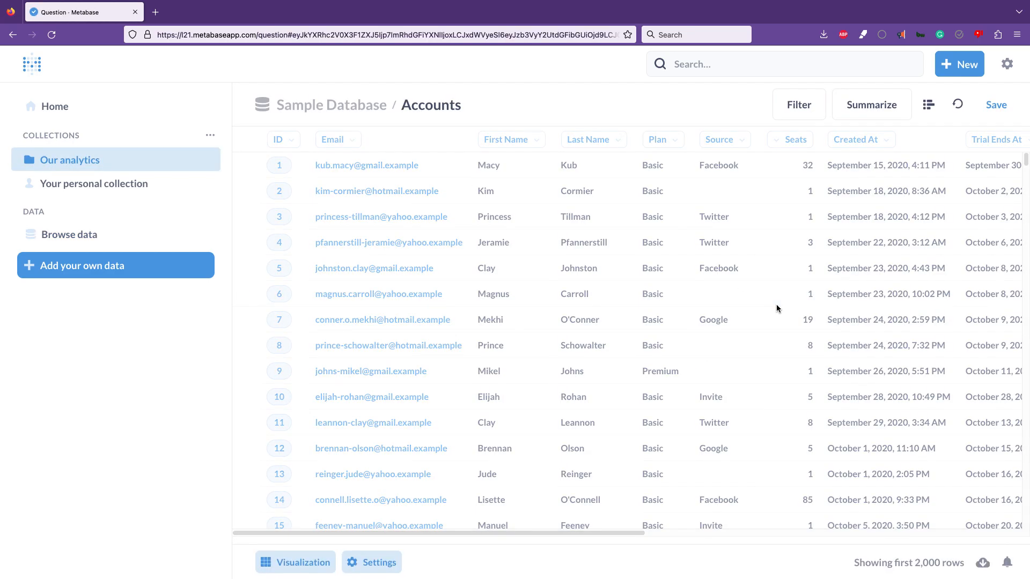
scroll(right, 3)
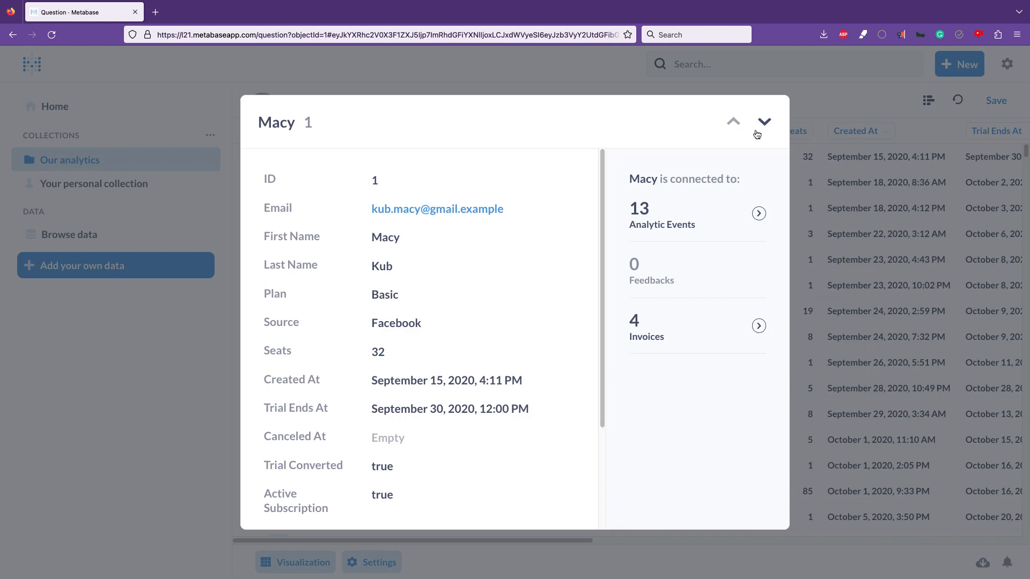
mouse_move(713, 417)
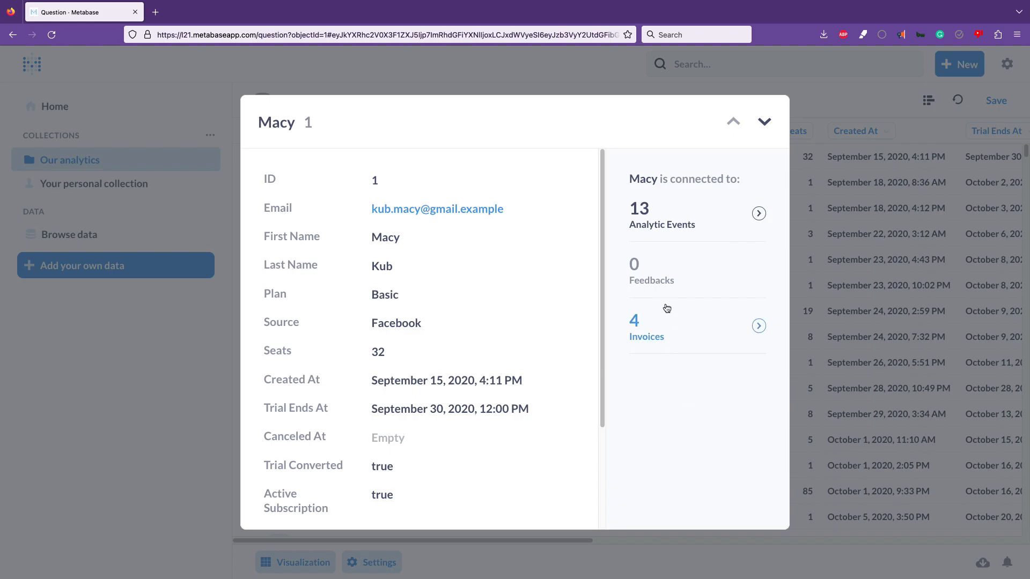
mouse_move(662, 224)
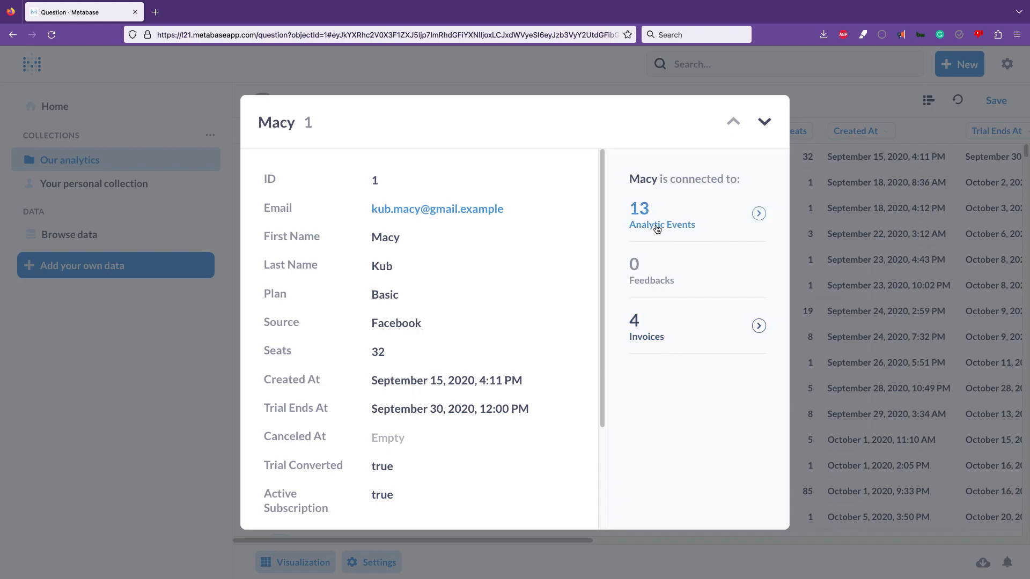
click(662, 217)
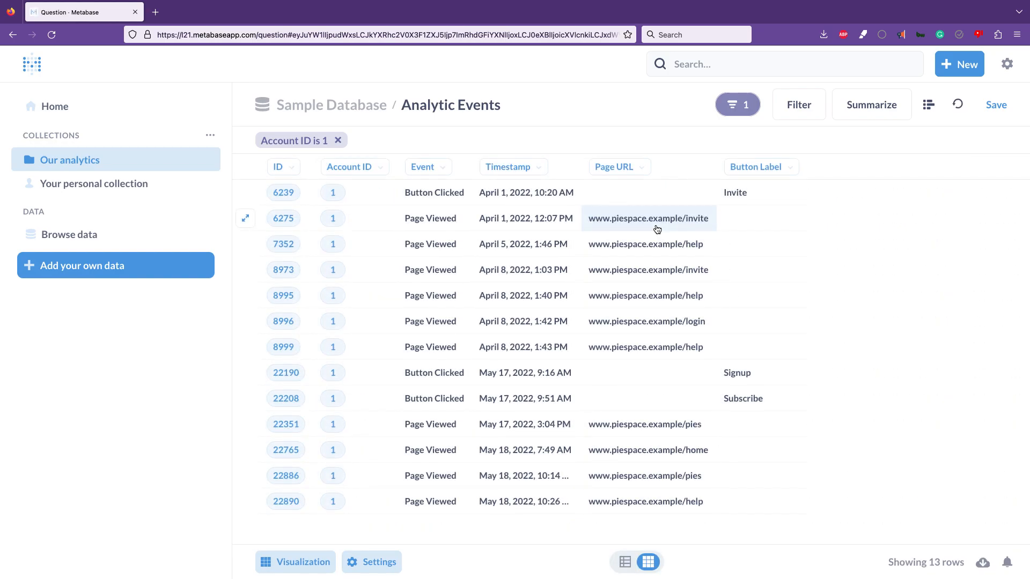
click(331, 105)
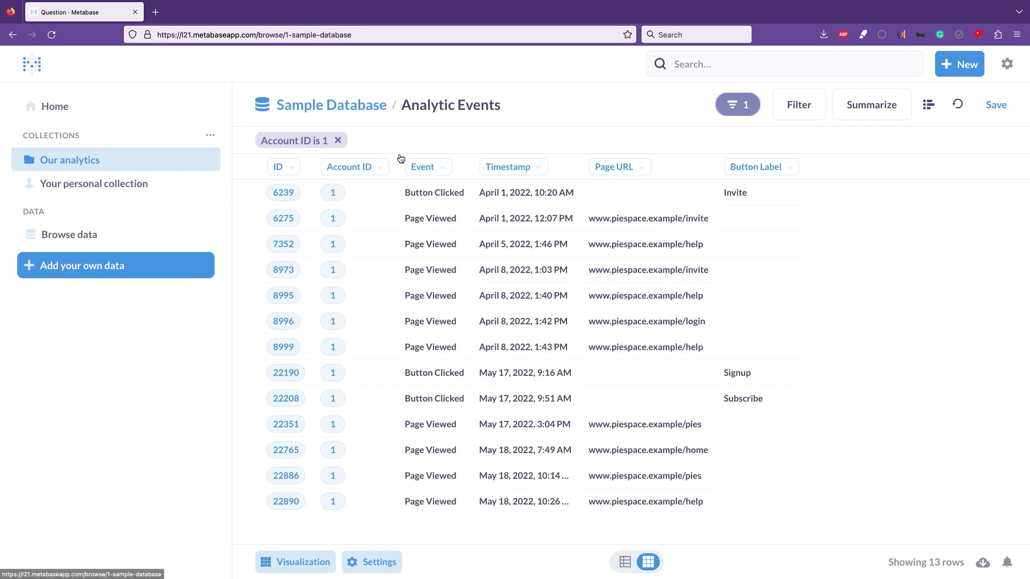
click(68, 234)
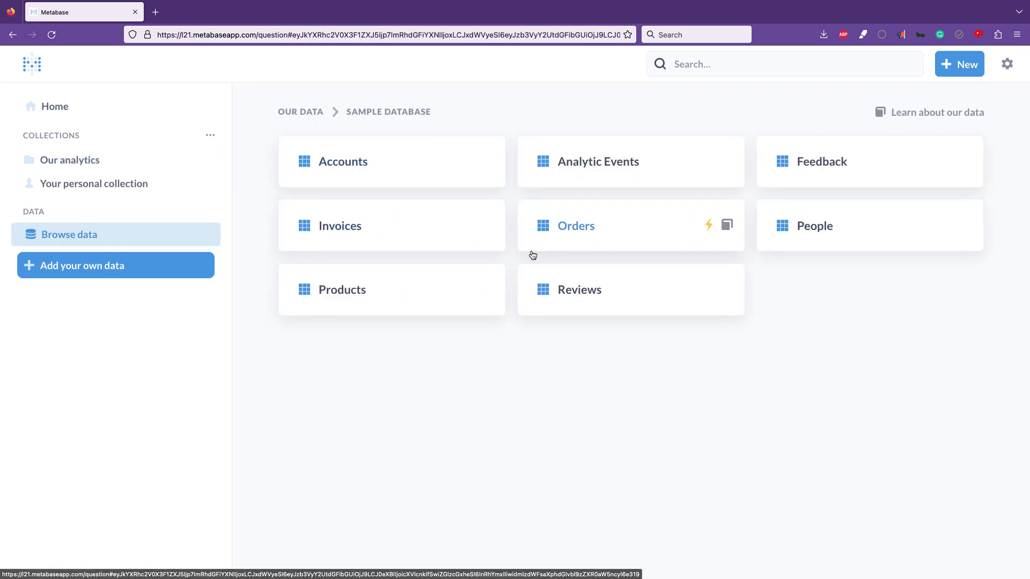
Open the Orders table and filter it to Total greater than 100
click(575, 225)
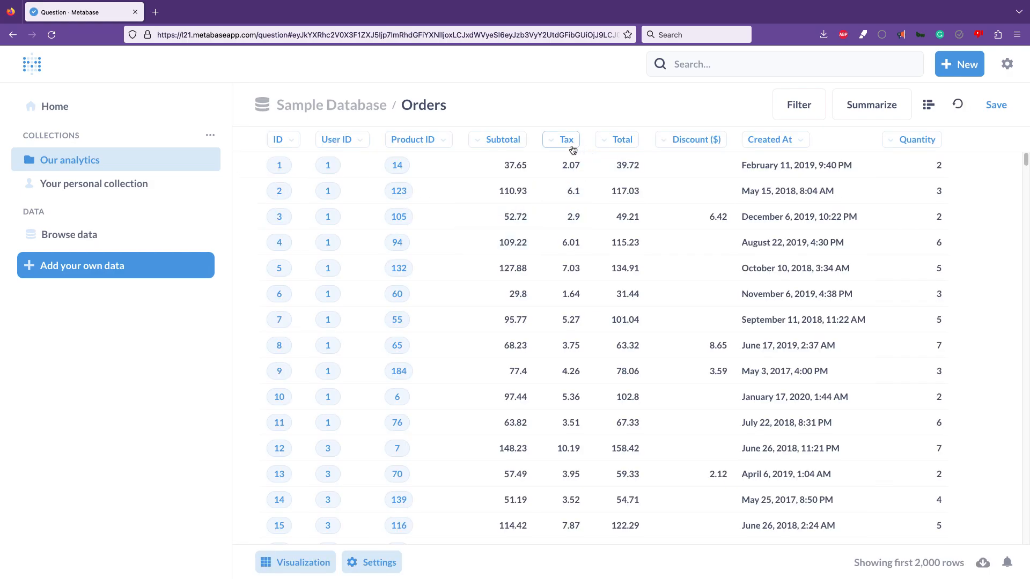
mouse_move(689, 185)
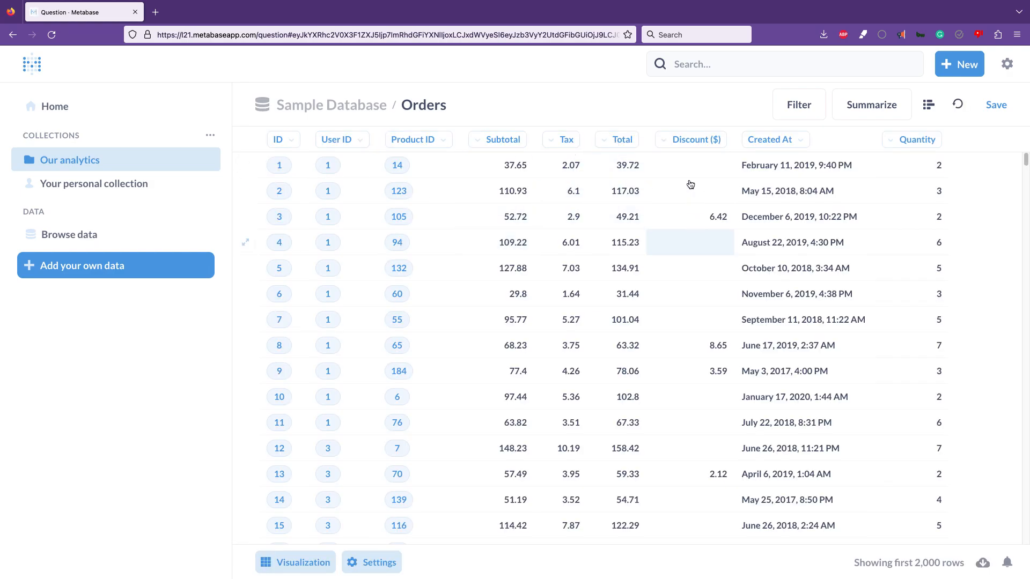
mouse_move(636, 237)
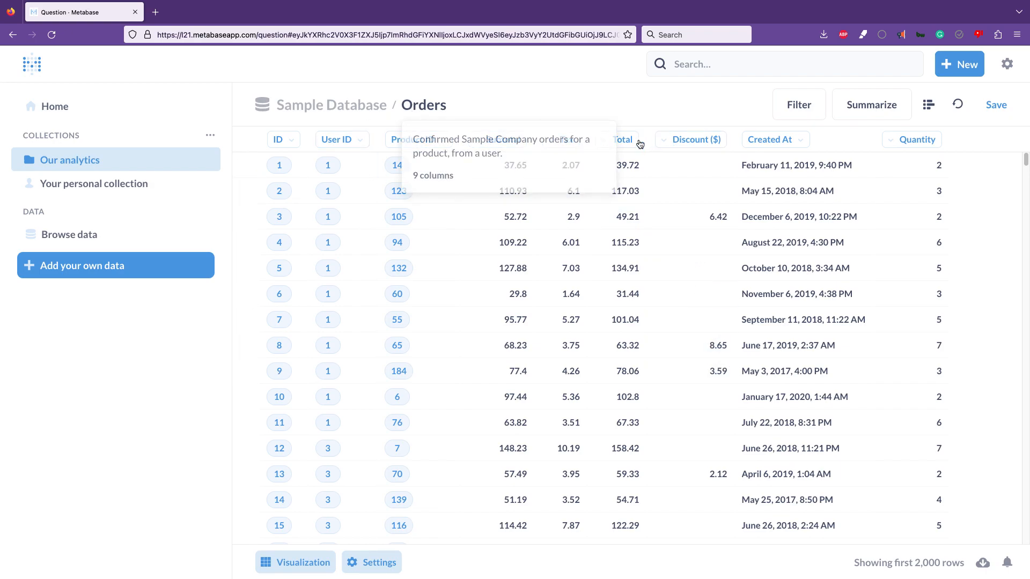
click(620, 140)
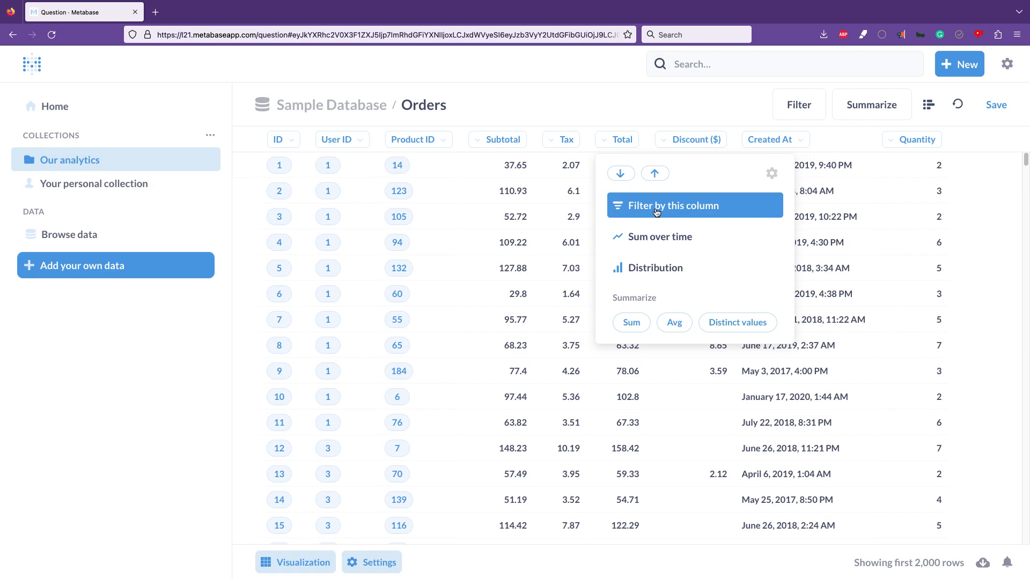
click(672, 204)
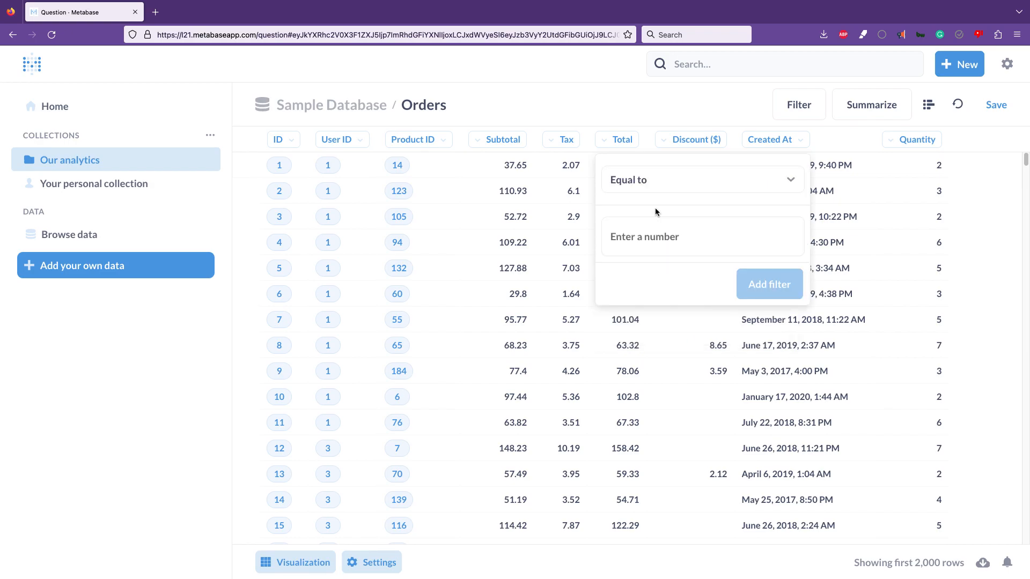
click(702, 180)
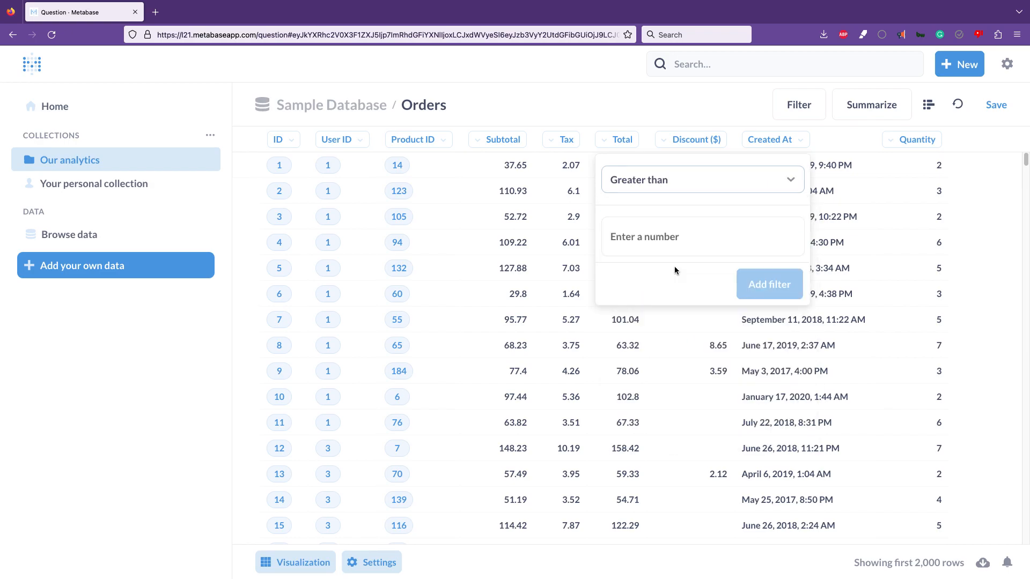
text(10)
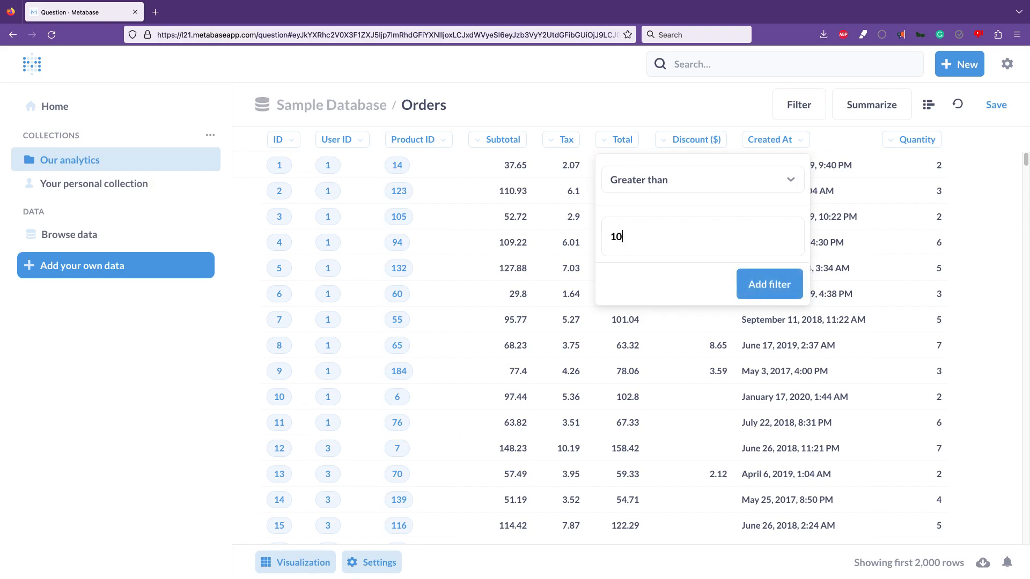
click(769, 284)
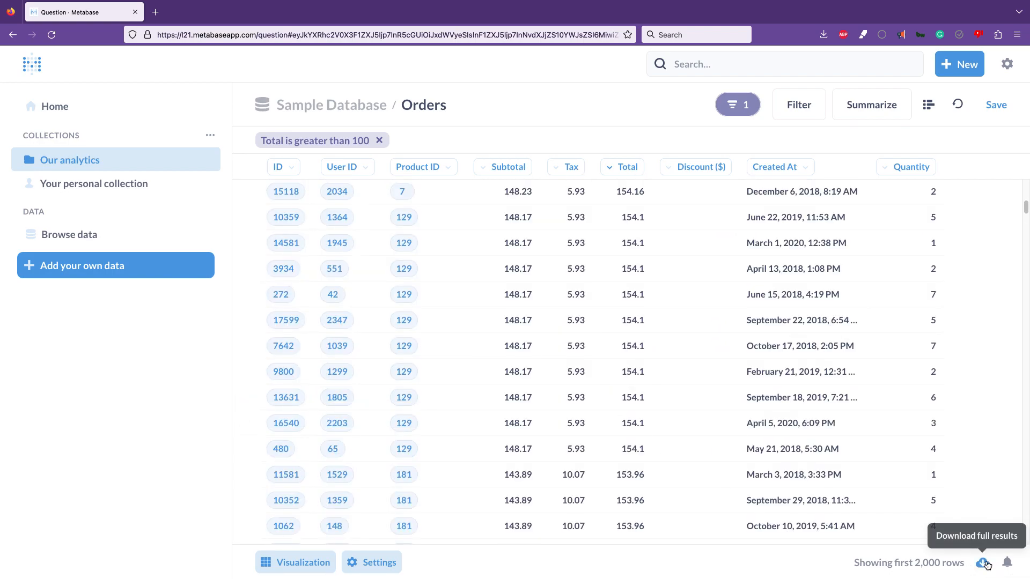
Check the download options for the filtered orders, then dismiss them
click(982, 562)
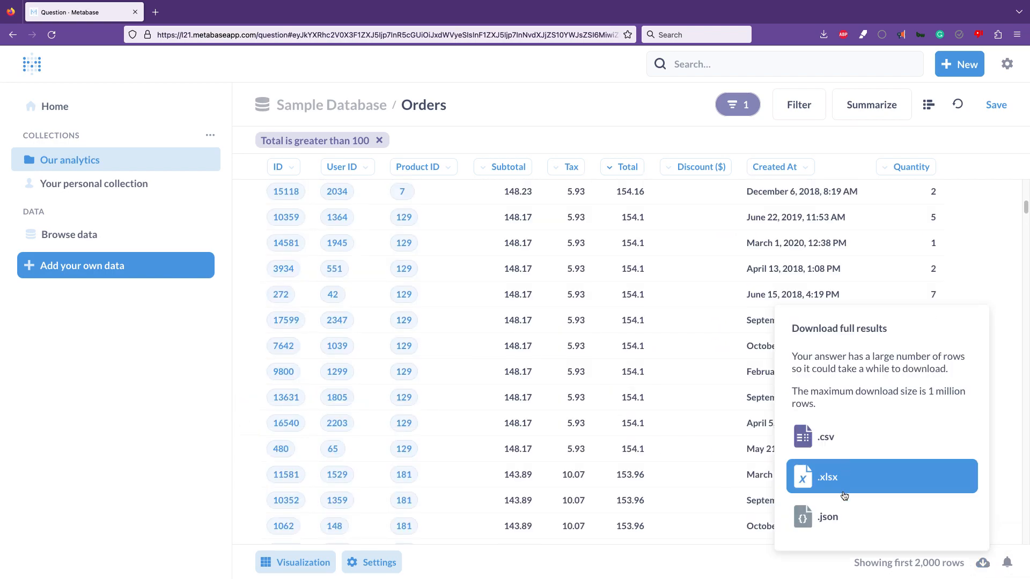
mouse_move(501, 96)
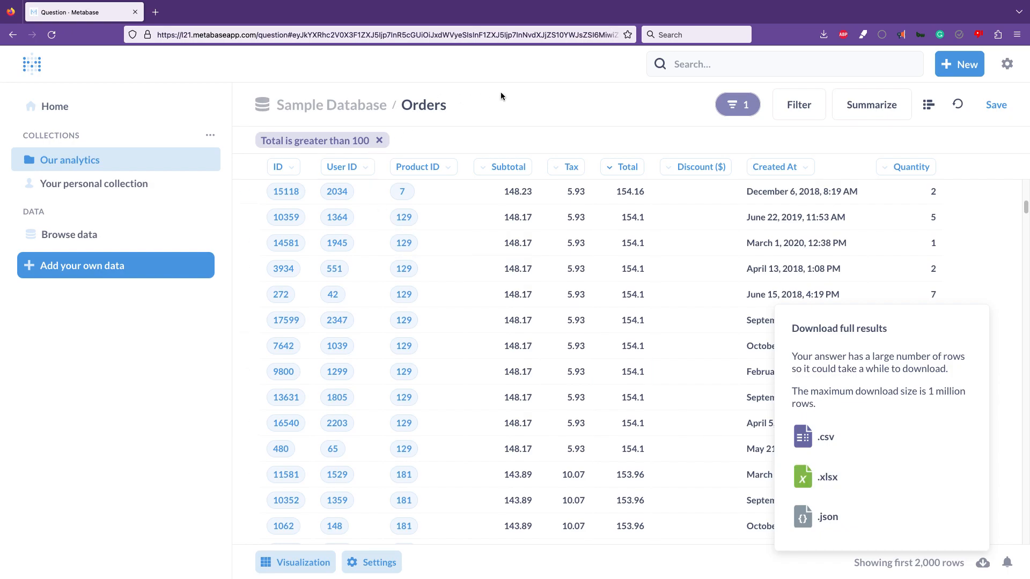
click(562, 148)
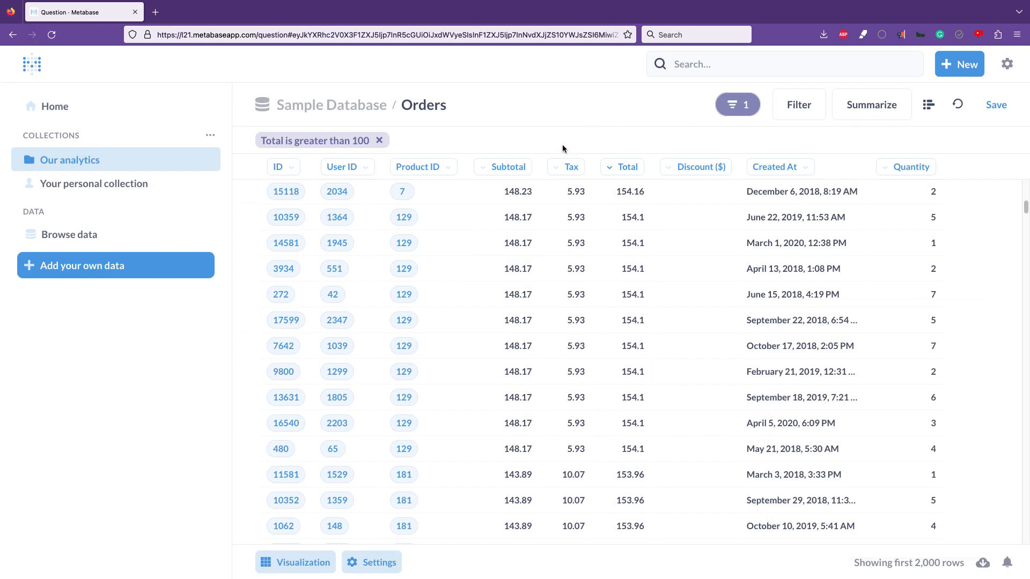
click(871, 104)
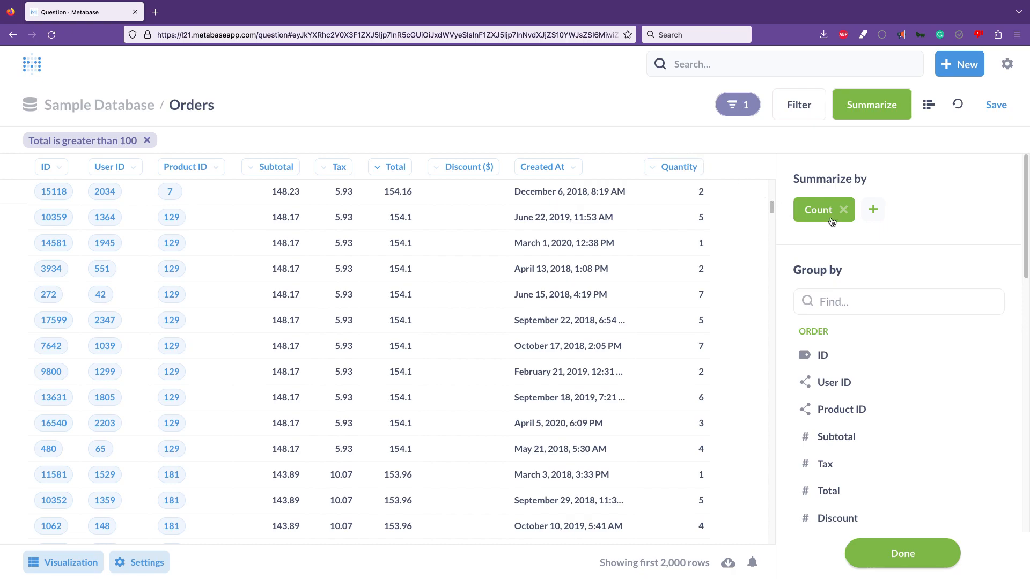
Change Count to Sum of Total, remove the Total filter, and group by Created At: Week
click(818, 210)
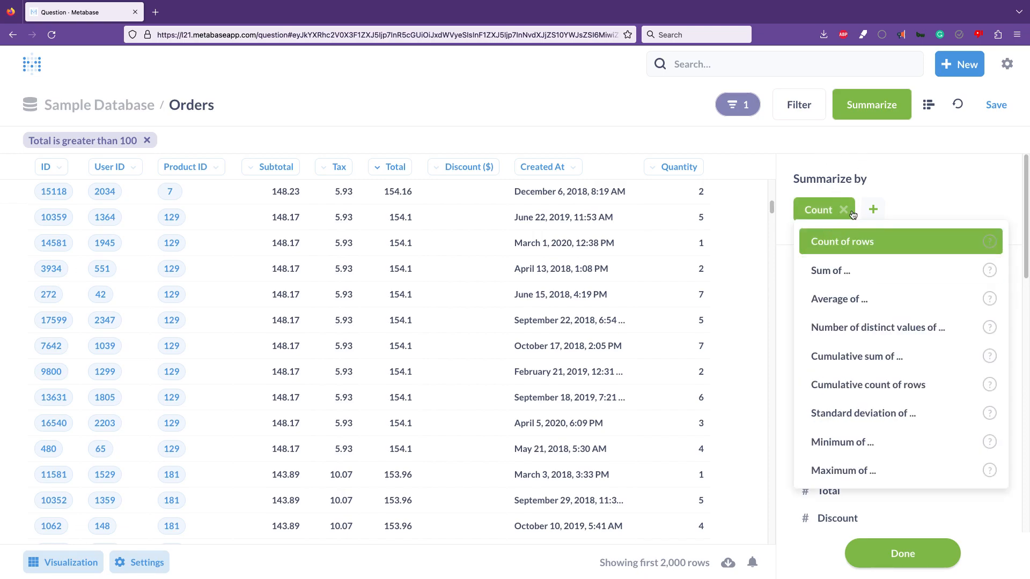
click(831, 270)
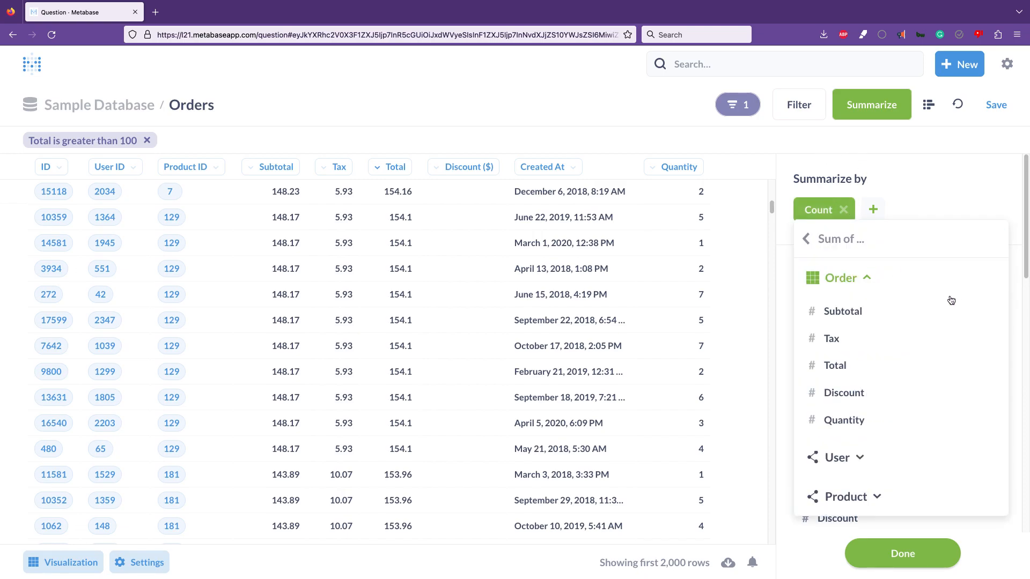
click(834, 365)
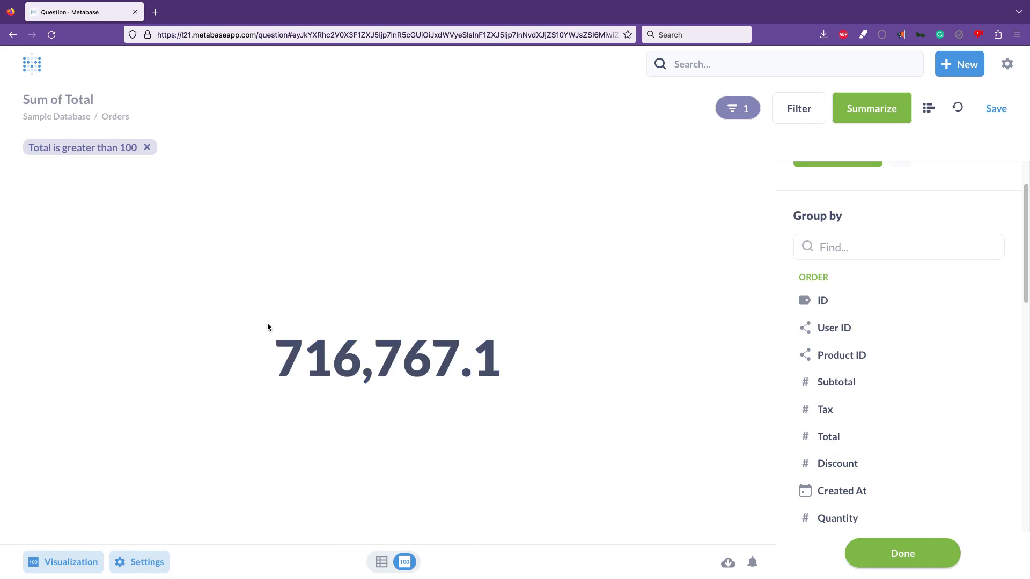
mouse_move(148, 152)
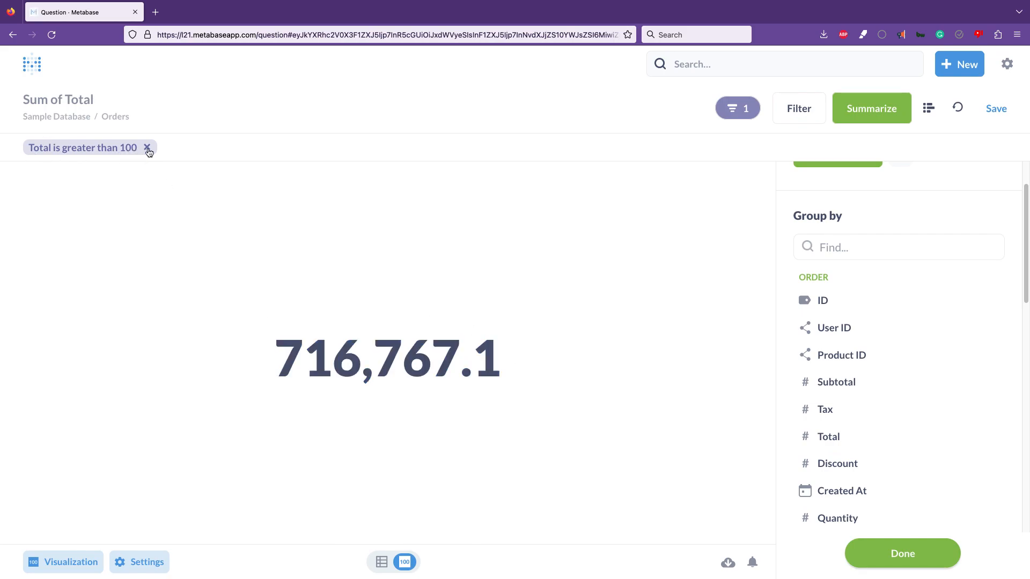
click(148, 148)
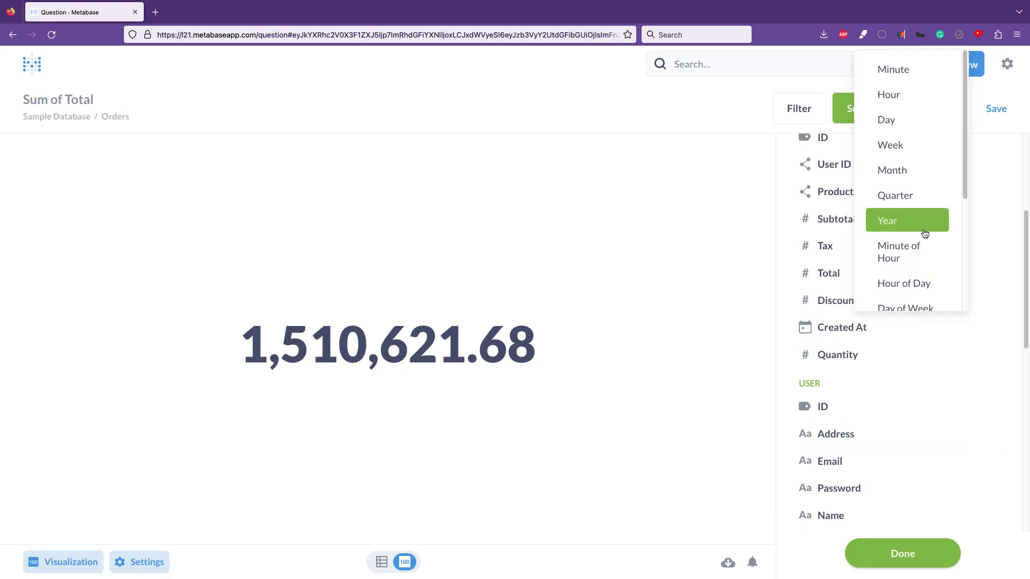
mouse_move(889, 145)
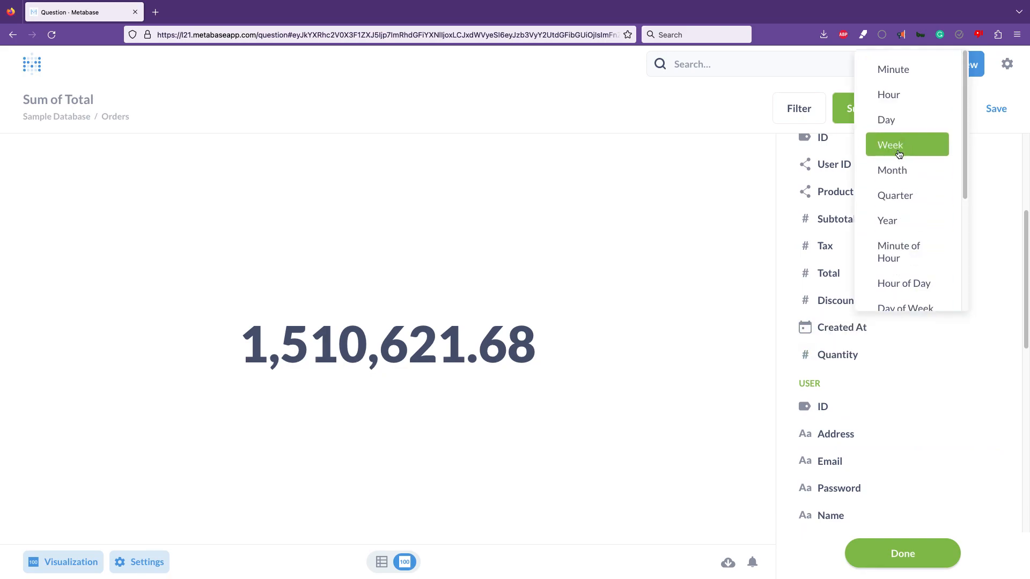
click(889, 144)
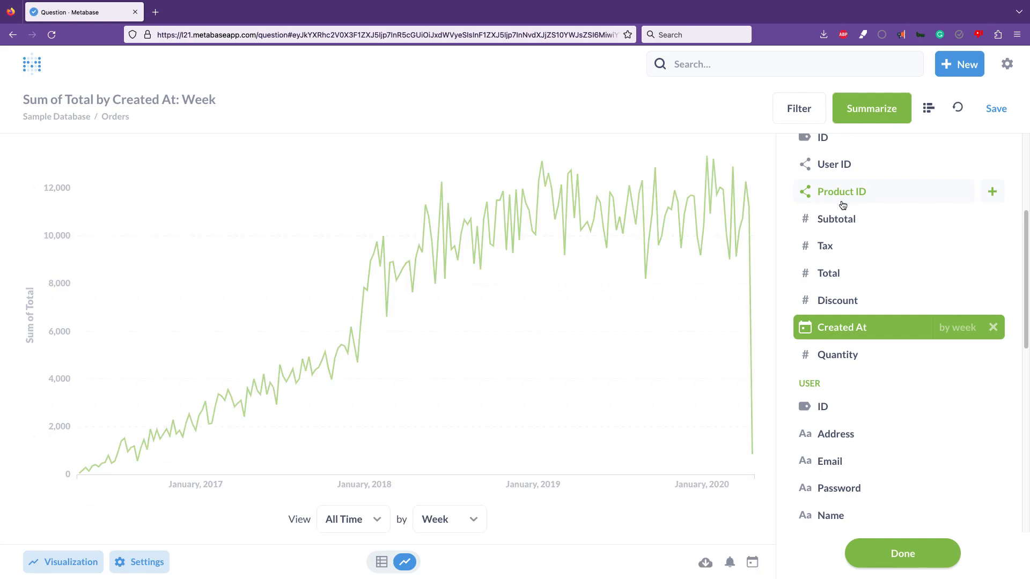
mouse_move(430, 267)
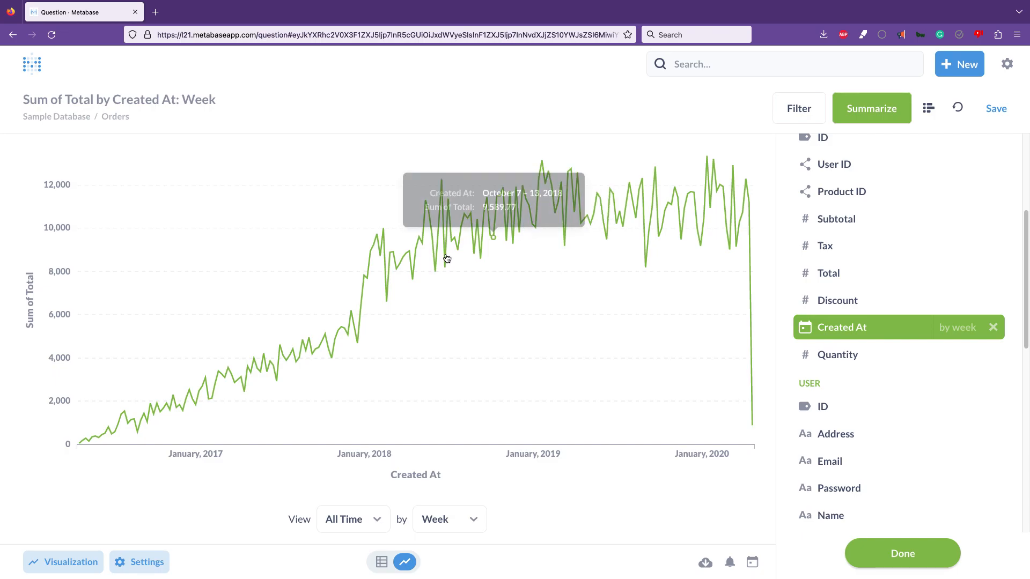
mouse_move(113, 431)
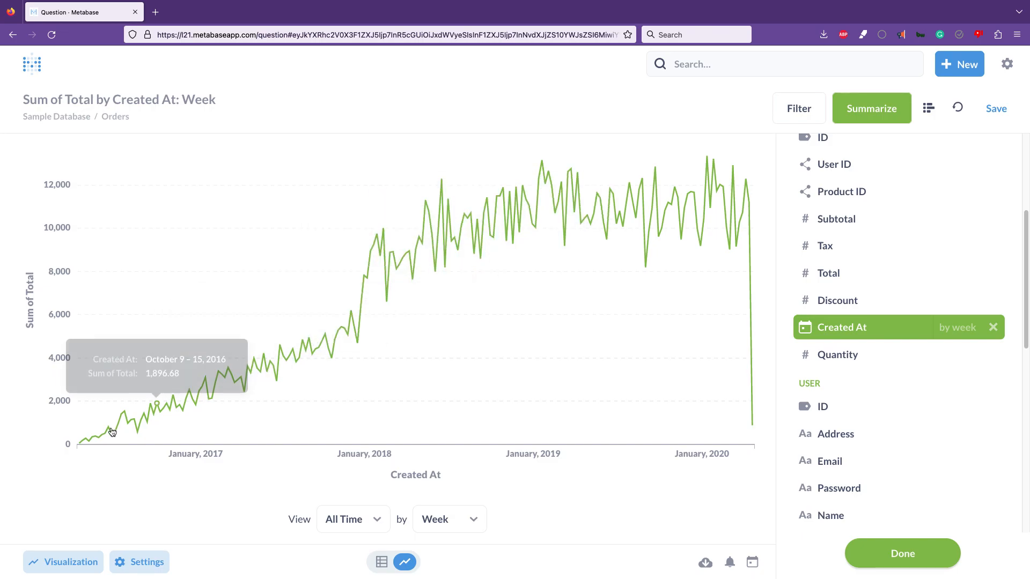
mouse_move(668, 213)
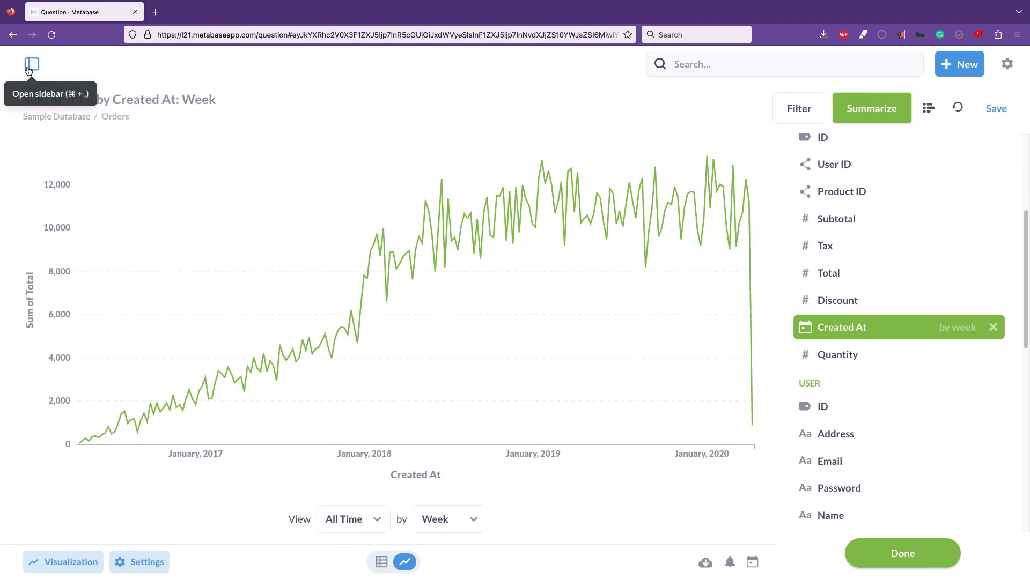
Go home and reopen the raw Orders table from the Sample Database
click(32, 64)
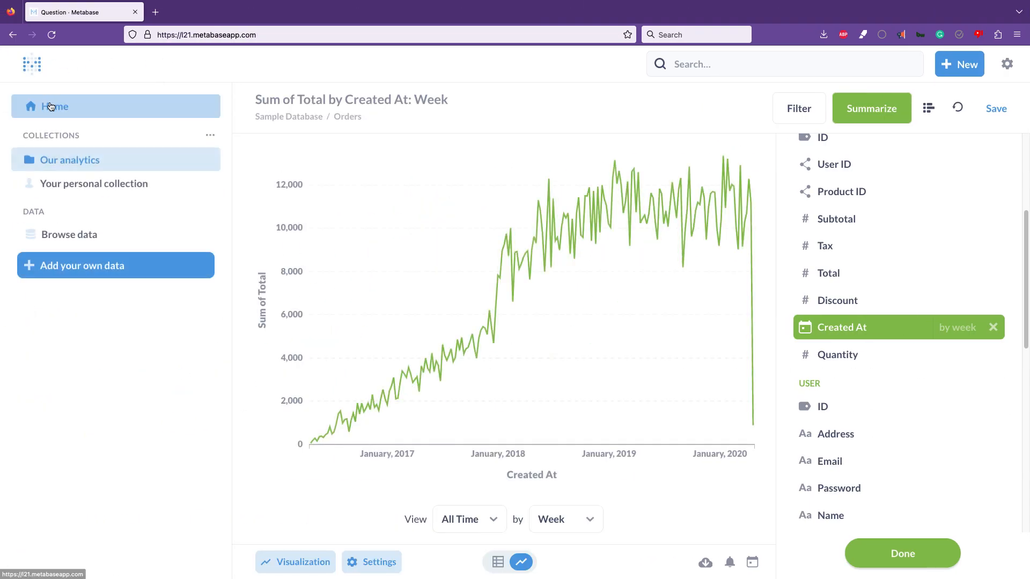
click(55, 106)
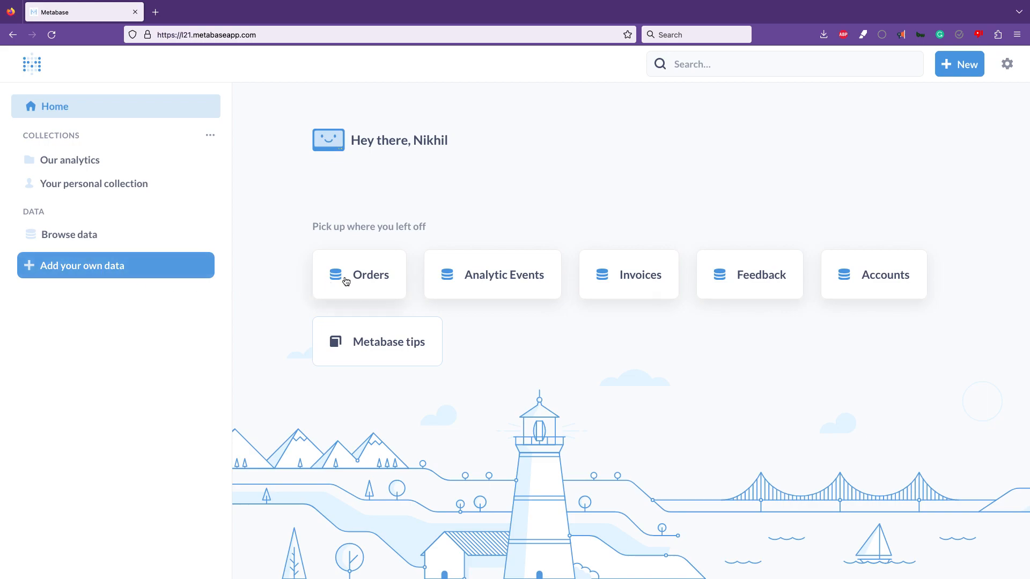
click(69, 234)
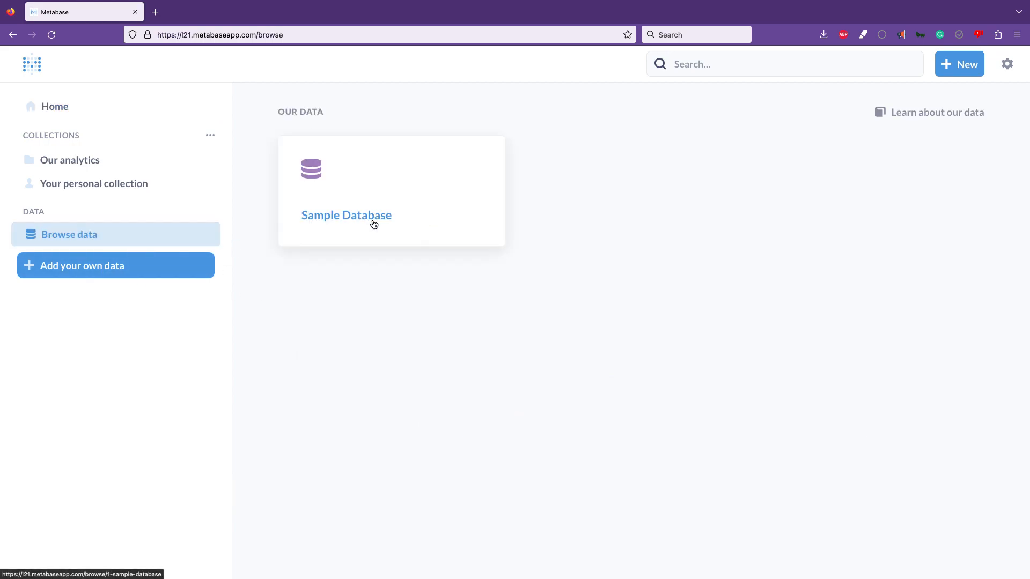
click(346, 215)
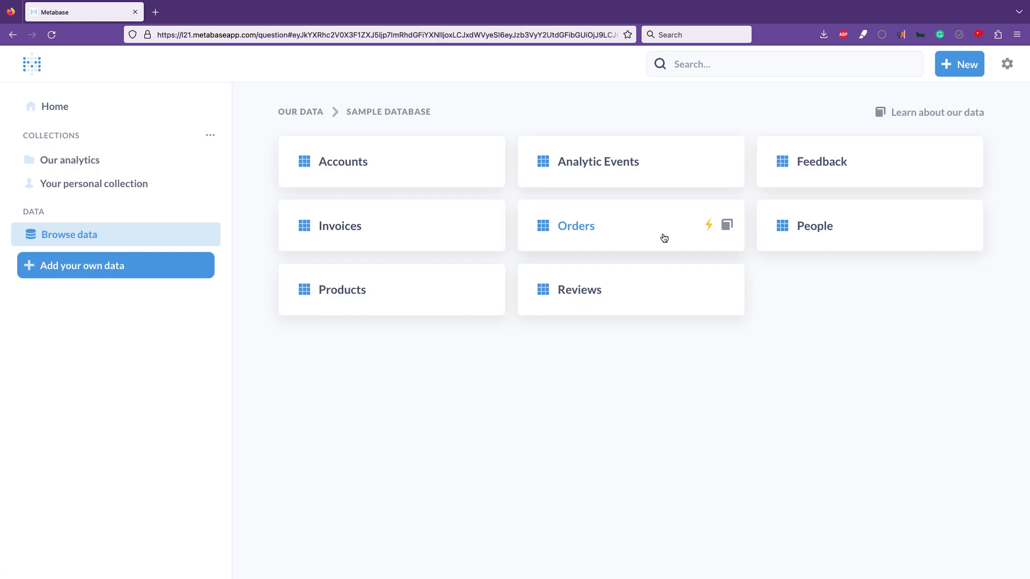
click(575, 225)
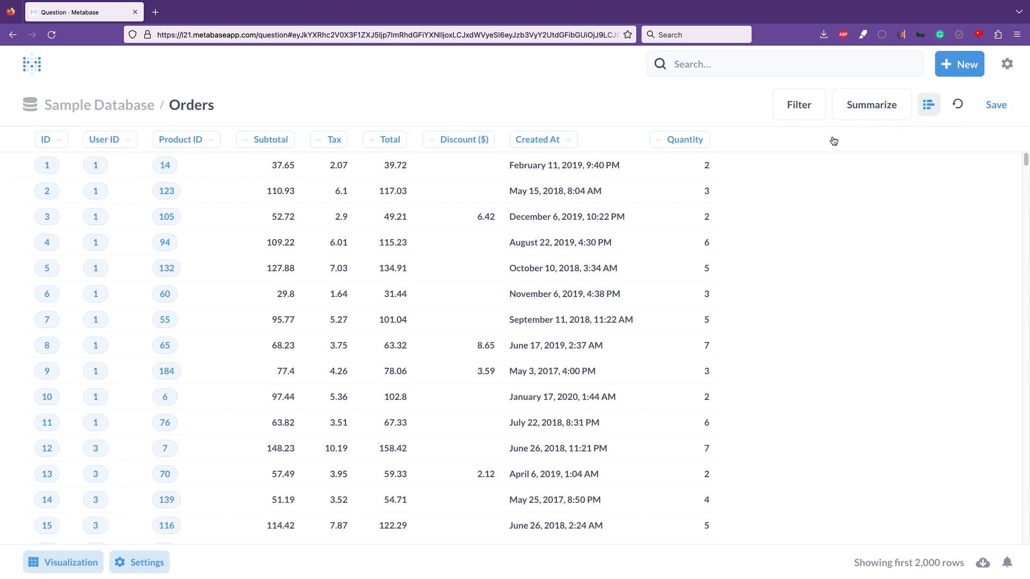
click(927, 100)
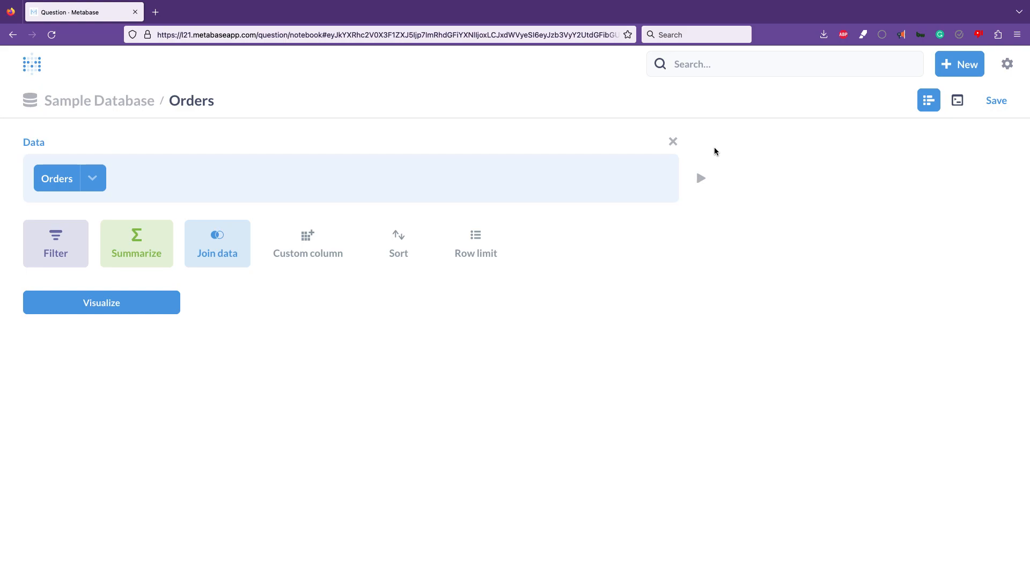
mouse_move(768, 193)
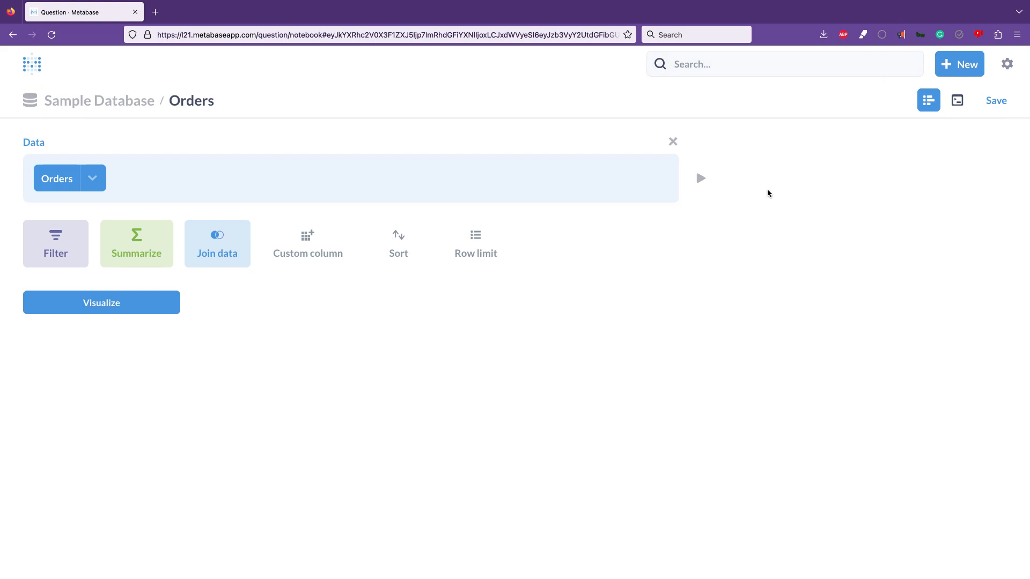
mouse_move(966, 63)
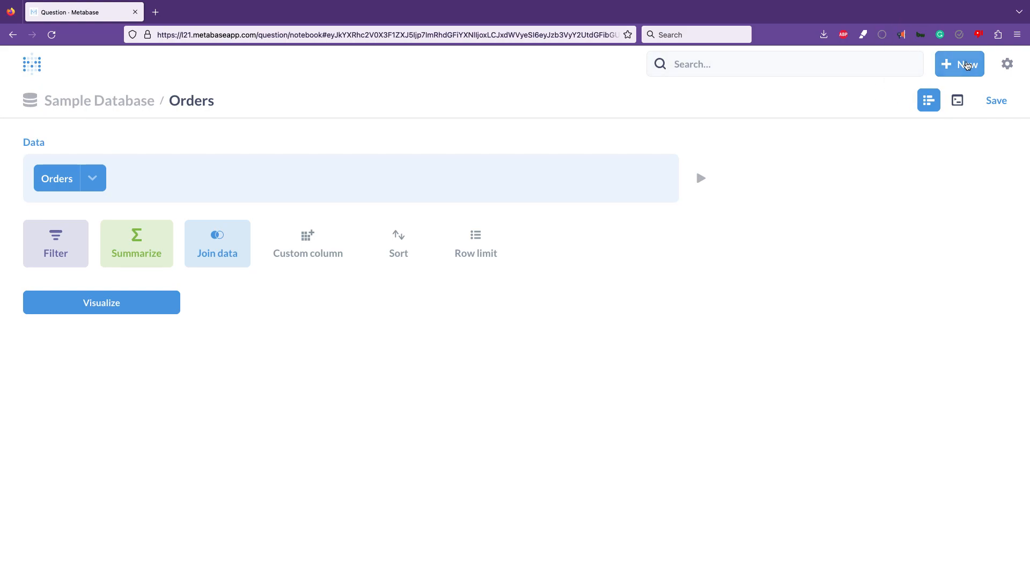
click(958, 64)
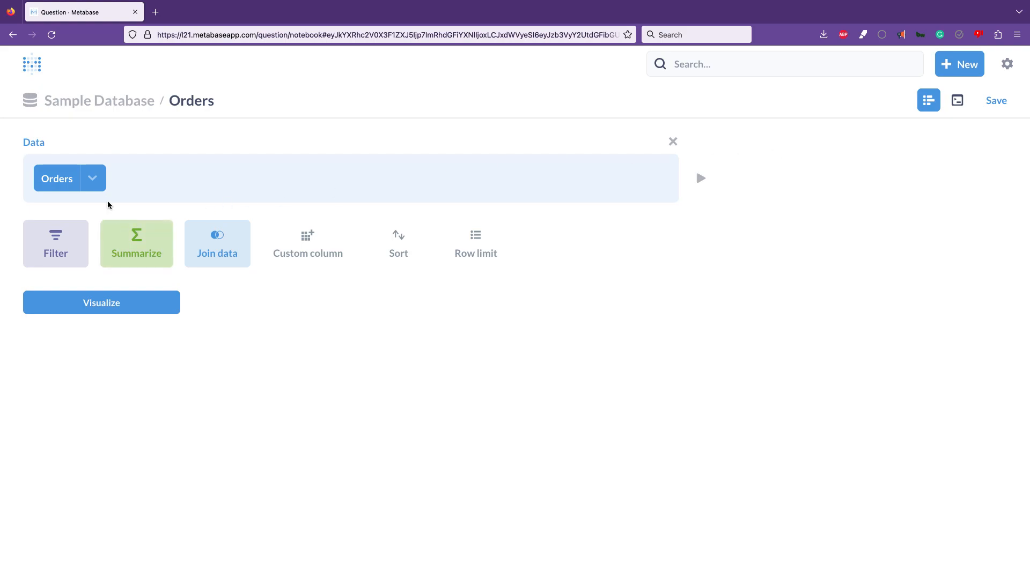
click(92, 178)
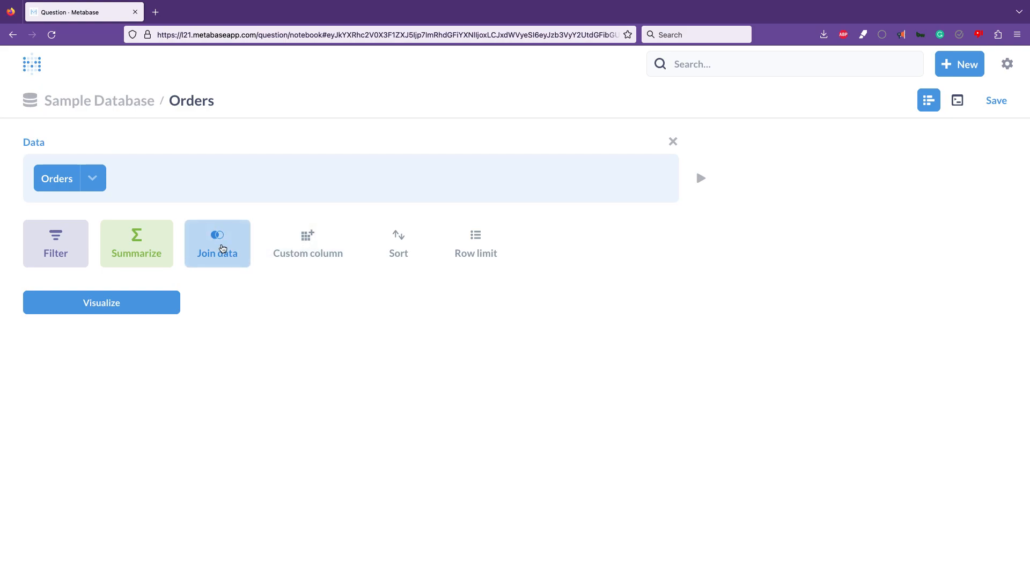
Join People keeping Email, Name and City, and limit Orders columns to ID and Product ID
click(216, 243)
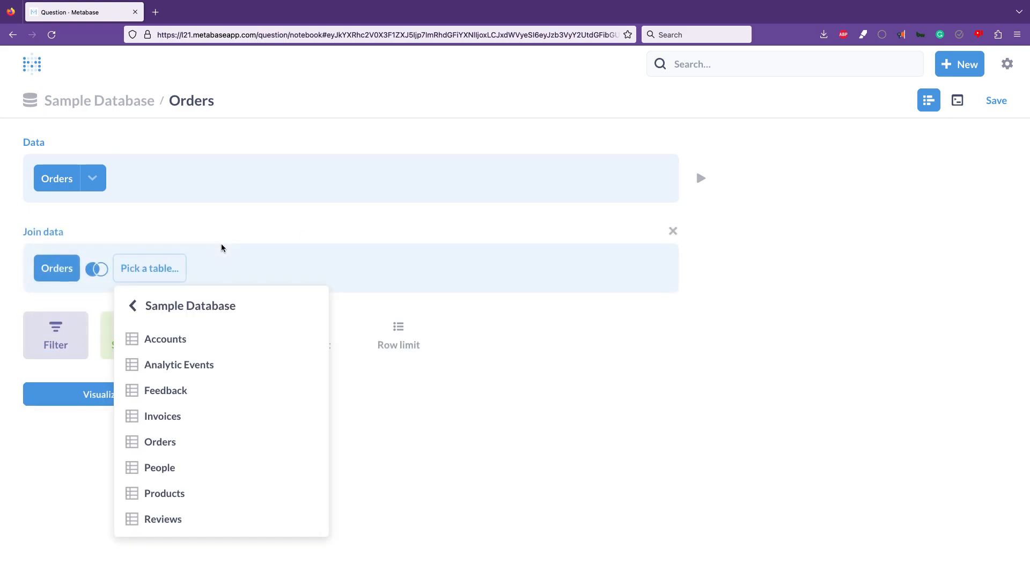
mouse_move(168, 322)
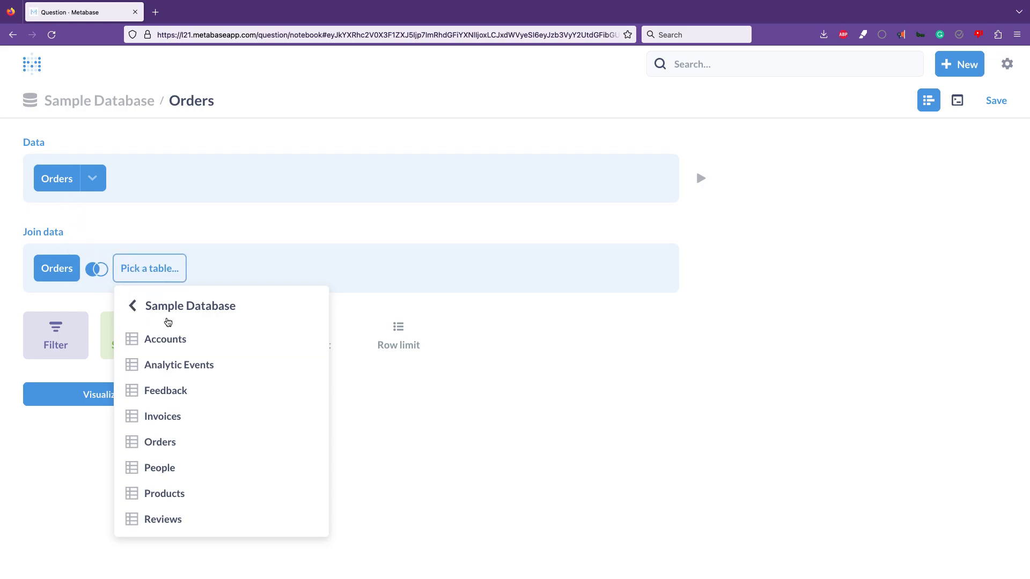
click(158, 467)
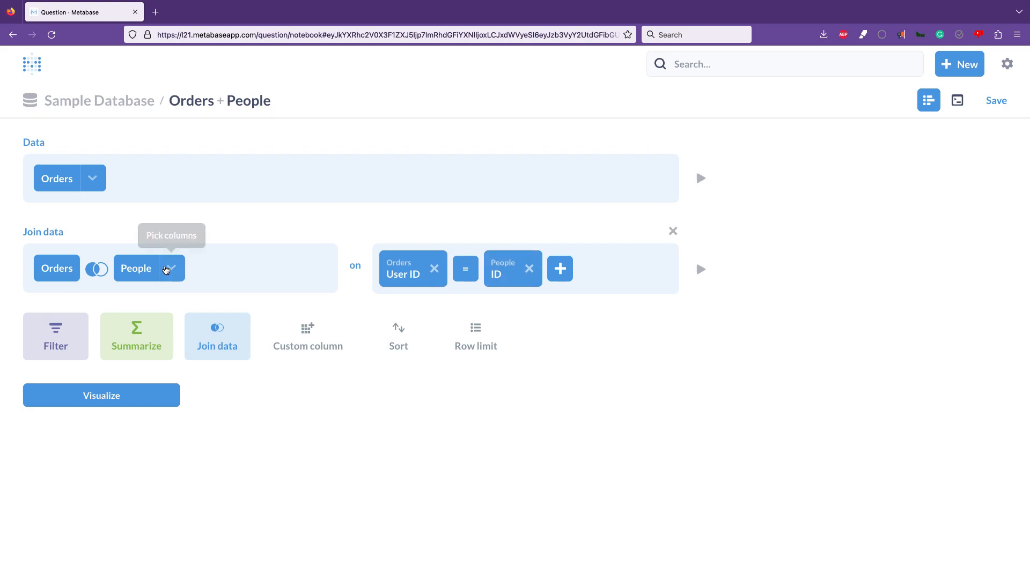
click(171, 268)
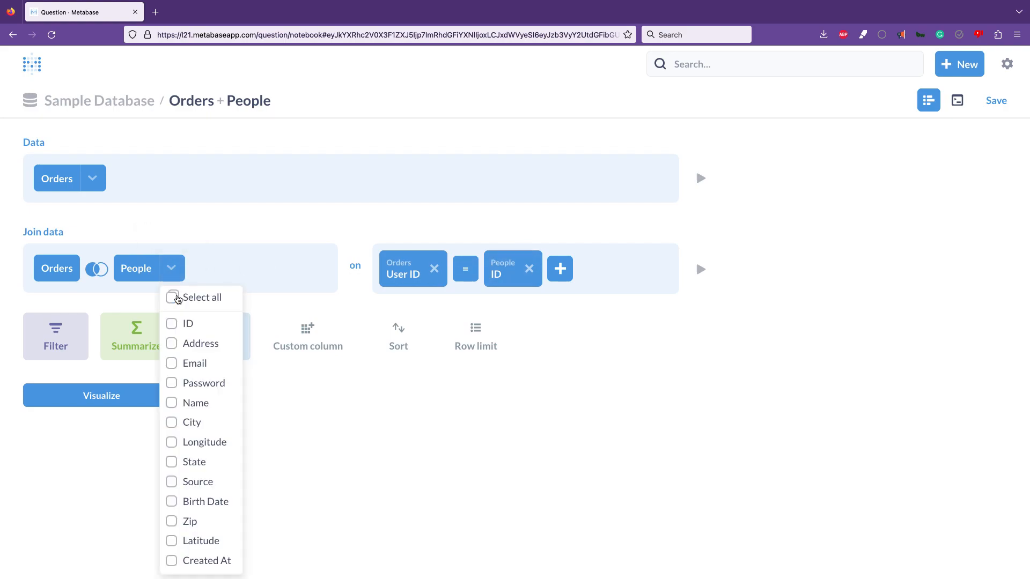
click(170, 363)
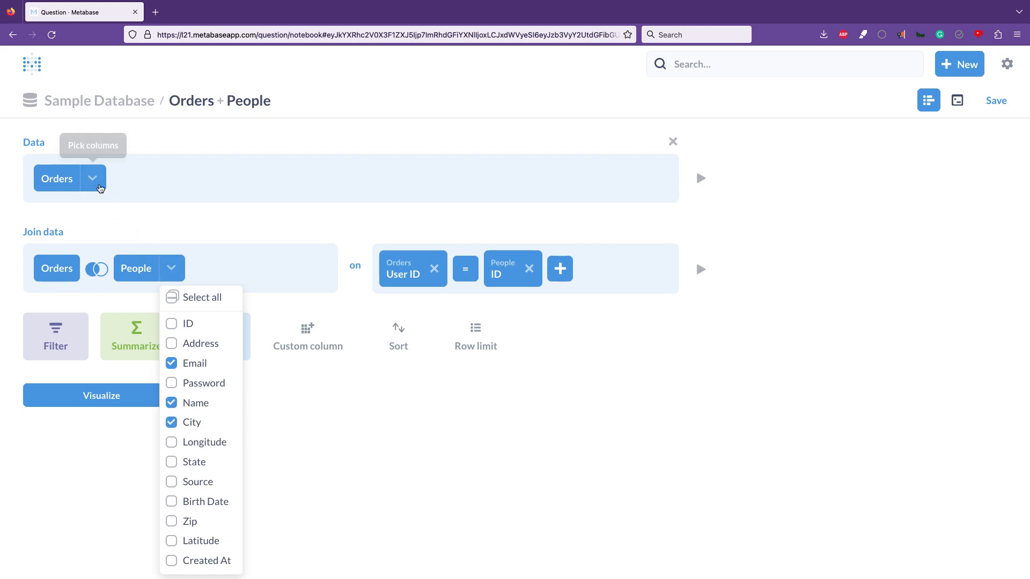
click(93, 178)
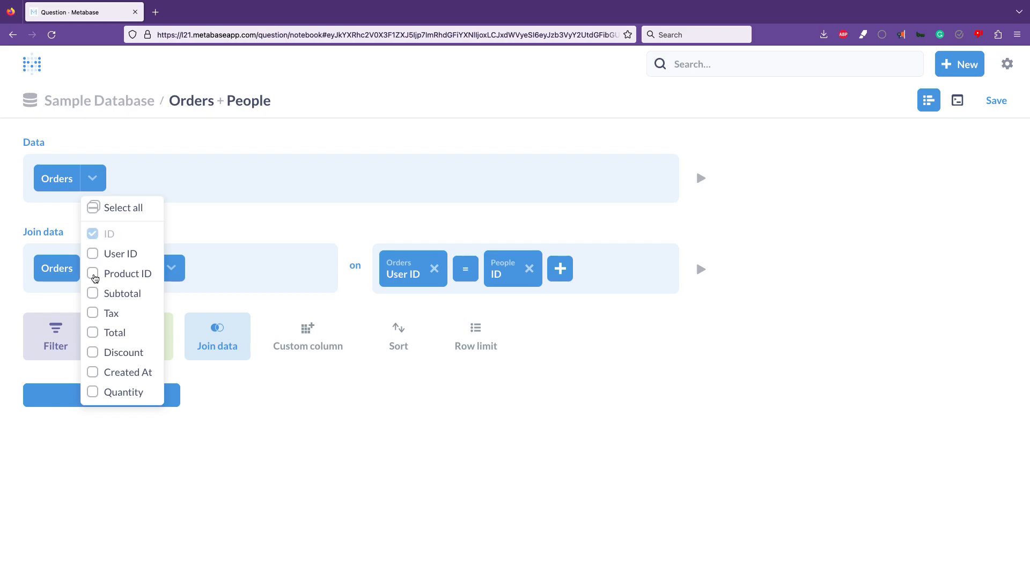
click(92, 272)
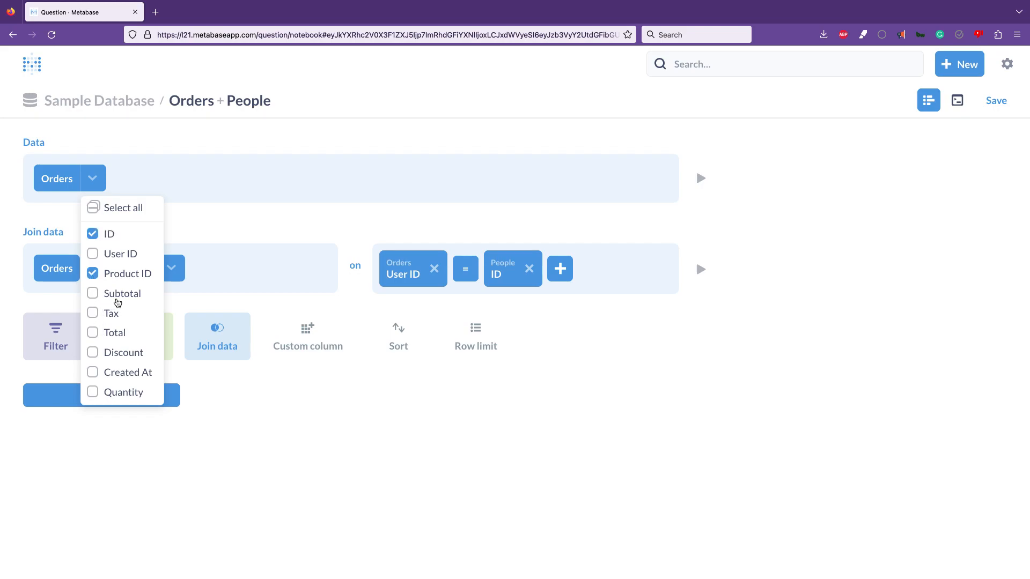
click(92, 332)
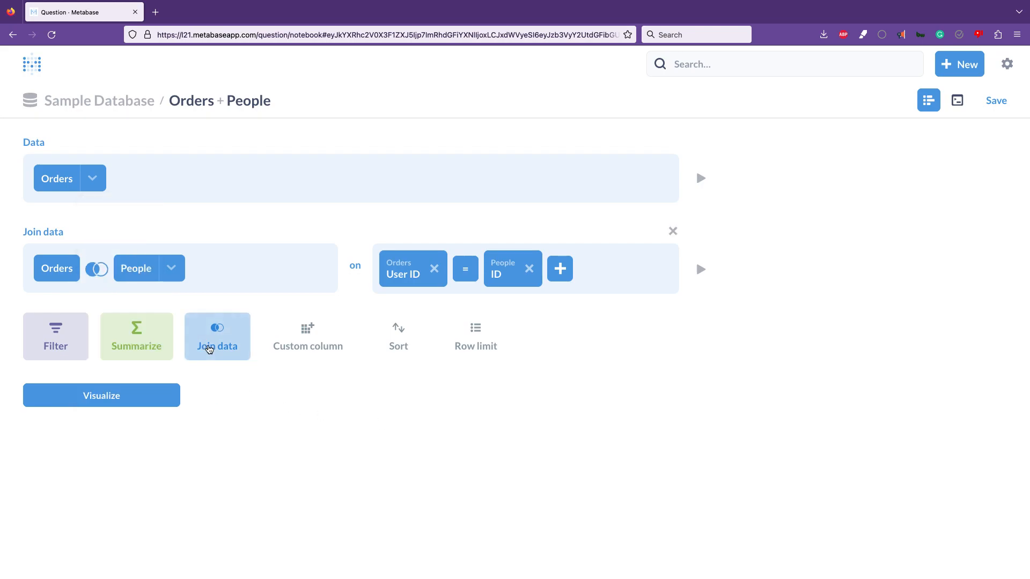
Add a Products join on Product ID, keeping only Title, Category and Vendor
click(217, 336)
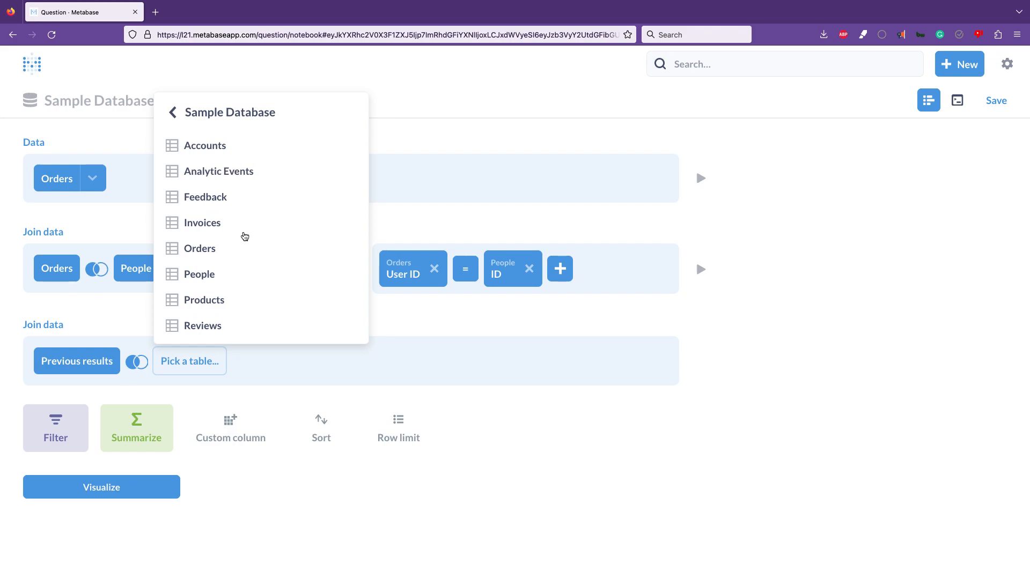
click(204, 300)
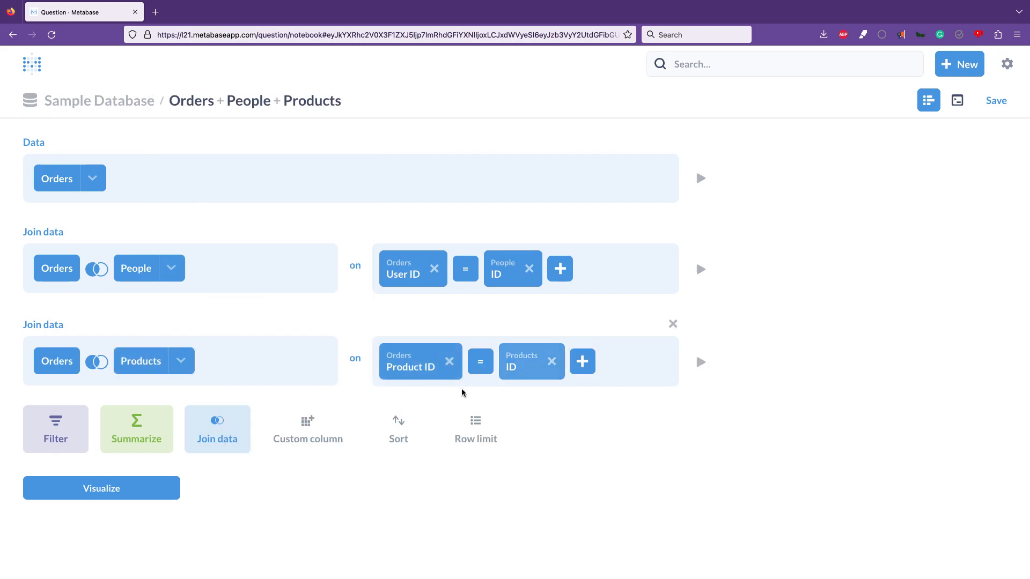
click(181, 360)
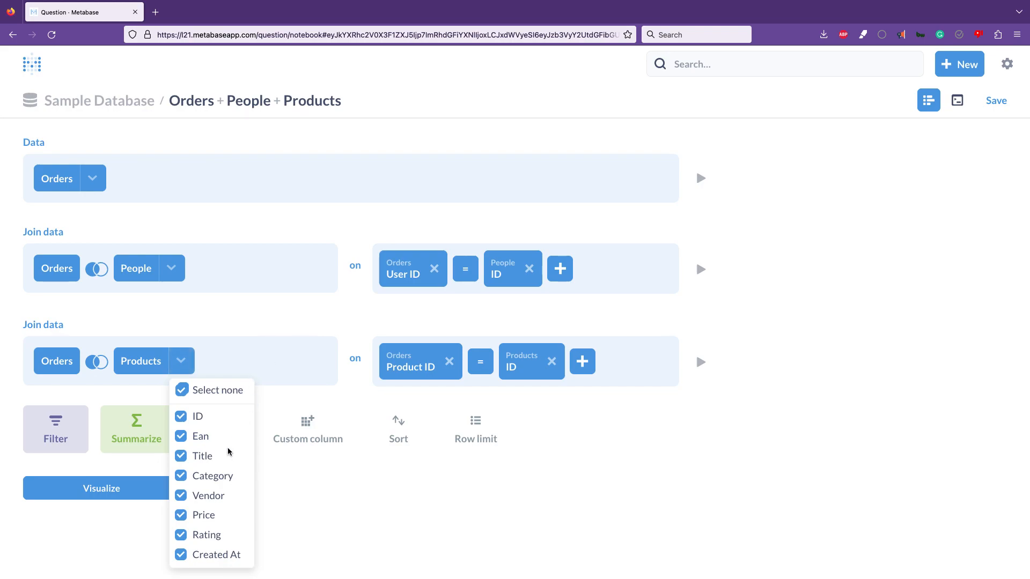
click(181, 389)
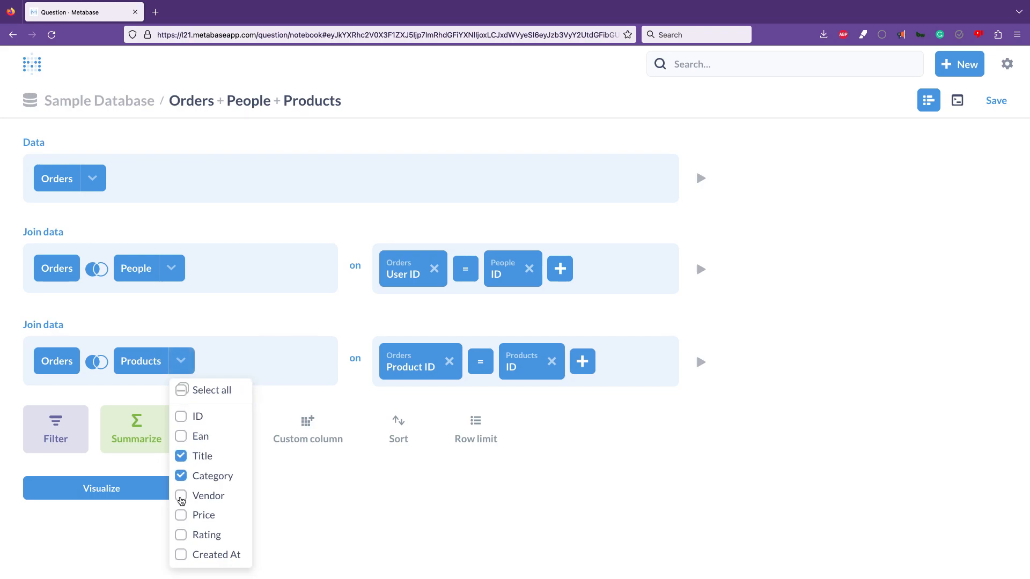
click(181, 495)
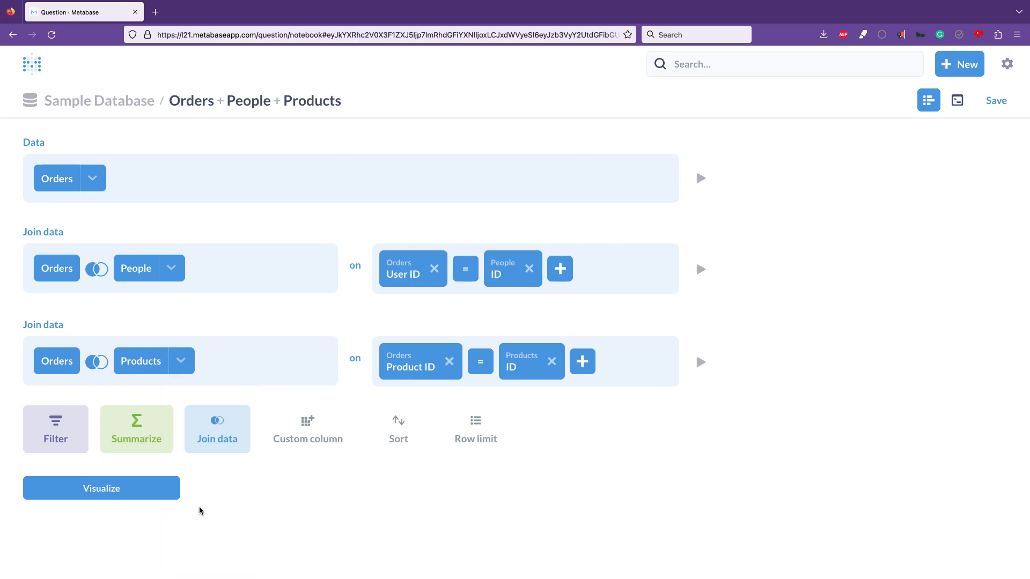
Visualize the joined query and scroll through the combined results table
click(102, 488)
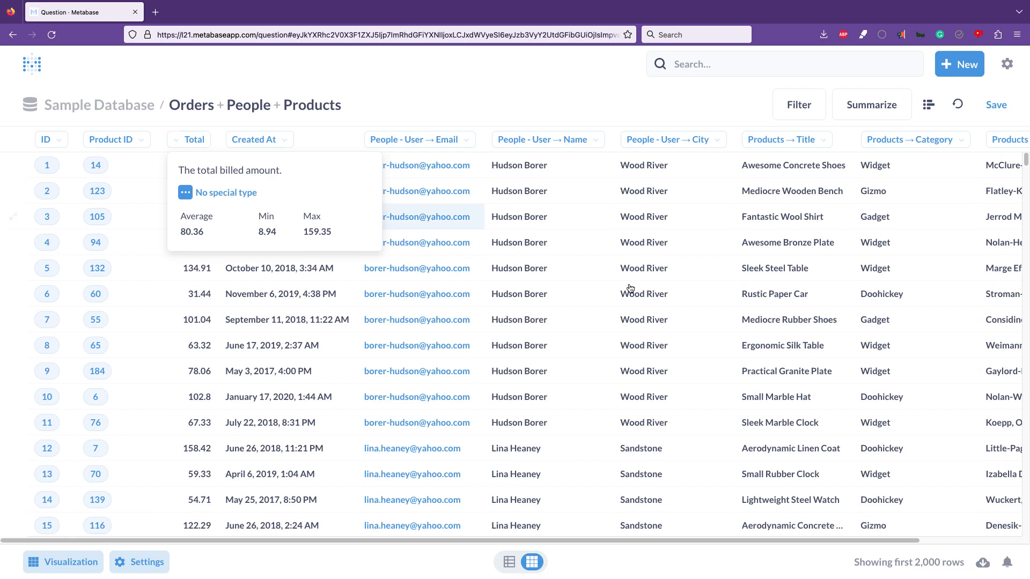
scroll(down, 3)
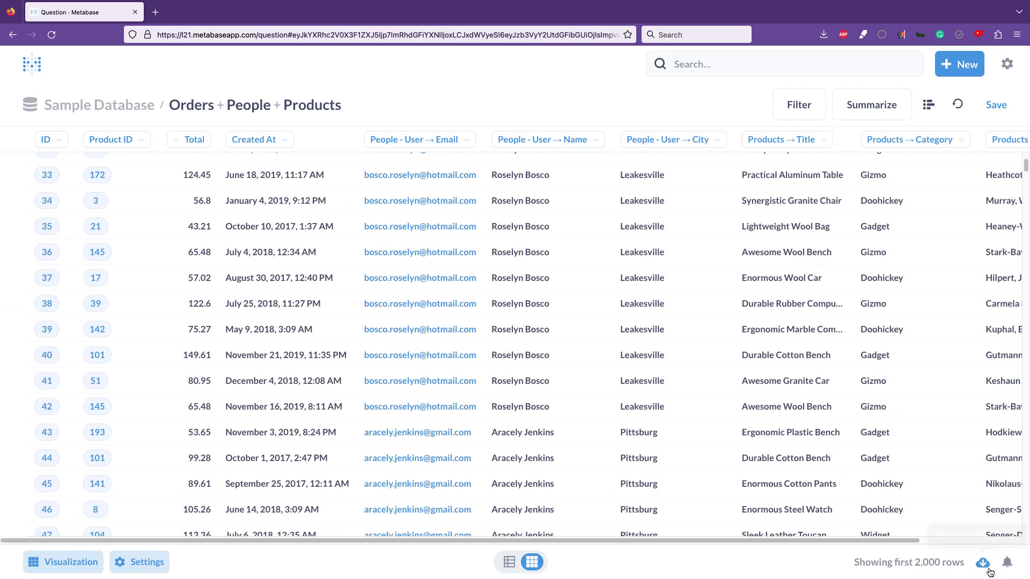
scroll(down, 3)
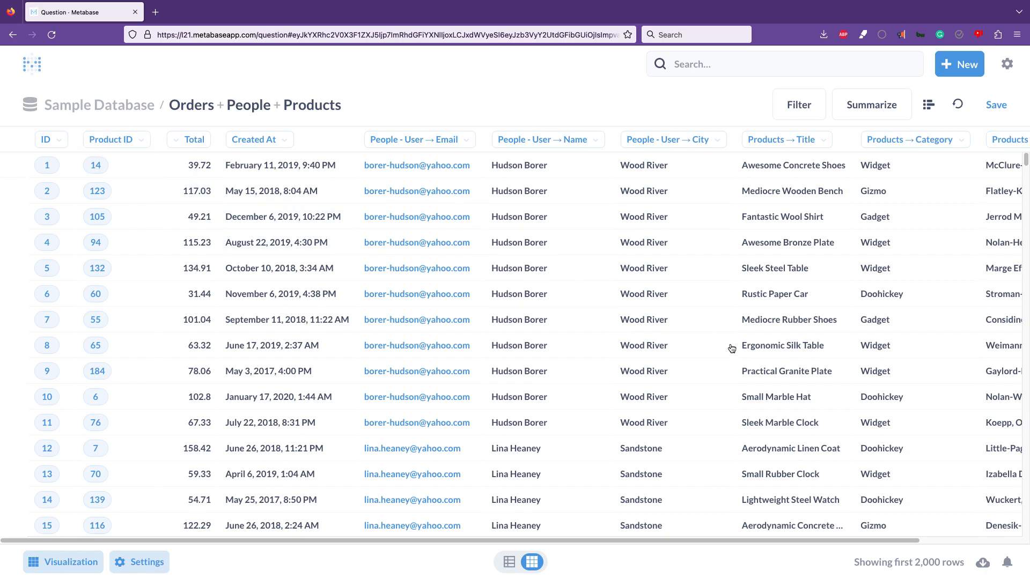
mouse_move(783, 345)
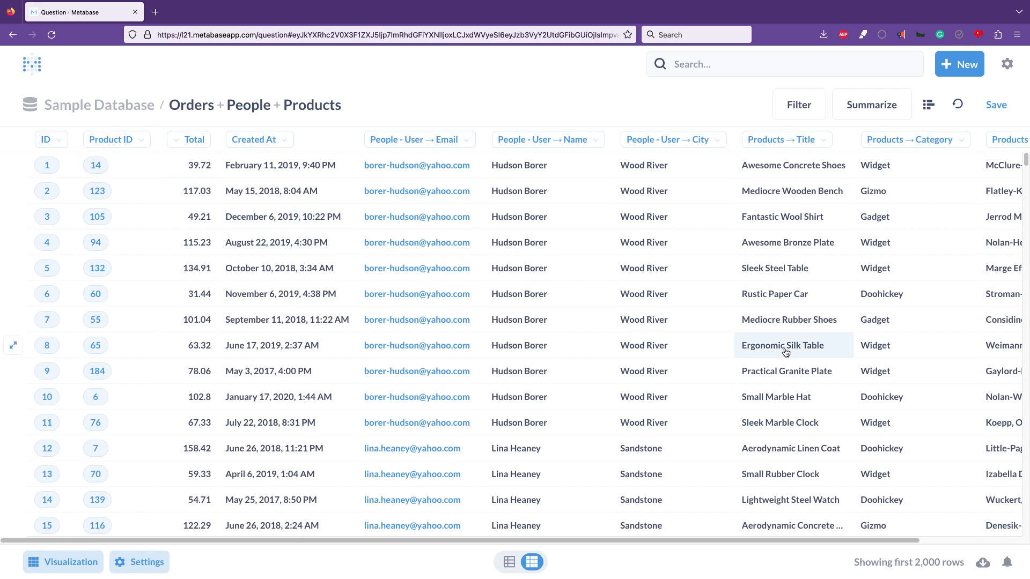